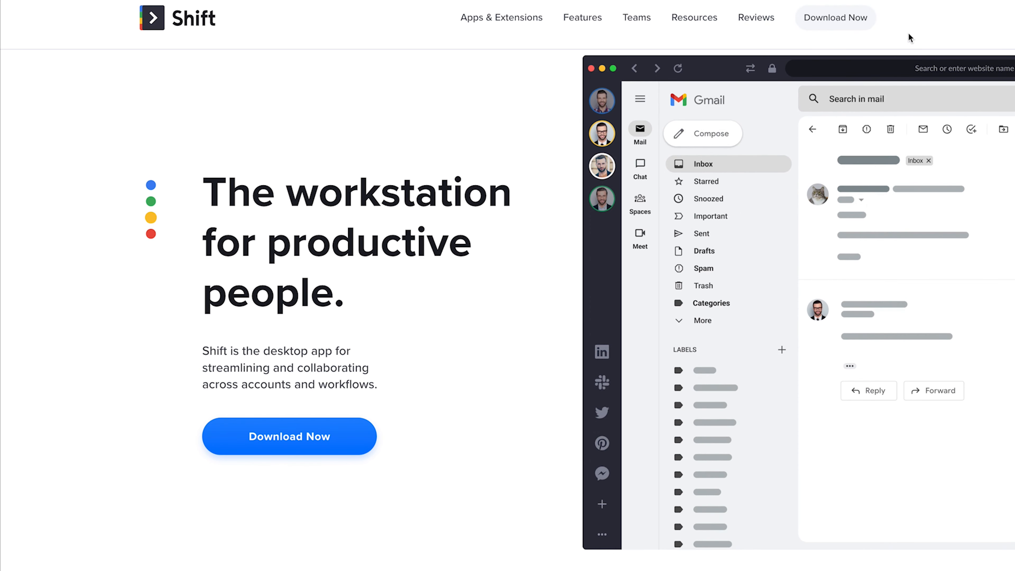
mouse_move(561, 201)
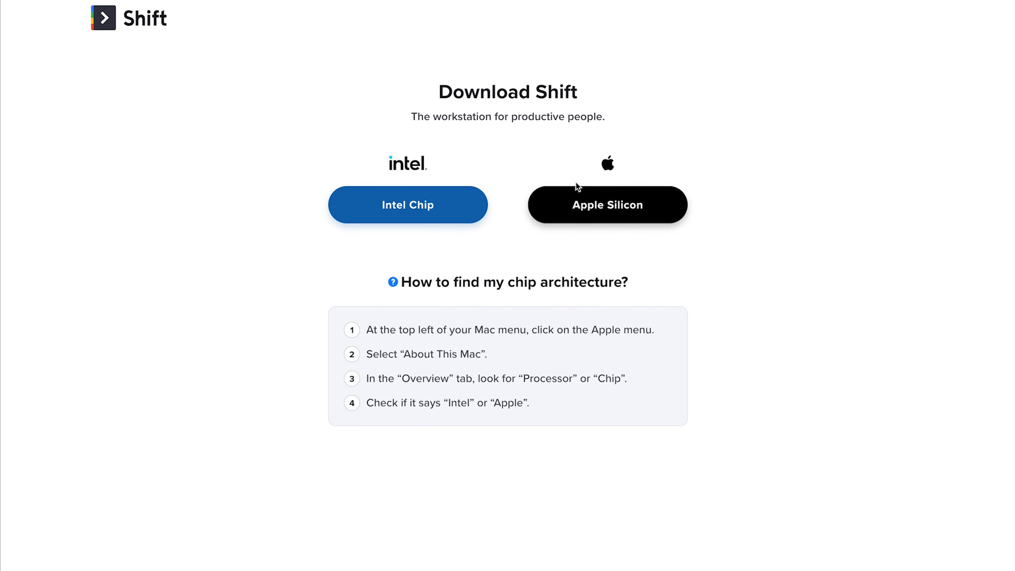
mouse_move(687, 137)
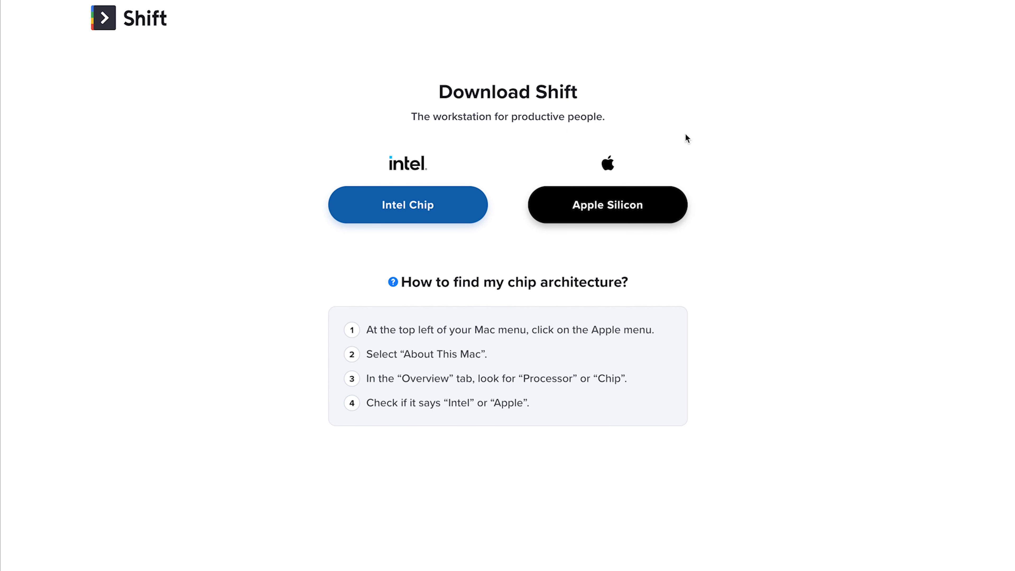
mouse_move(629, 188)
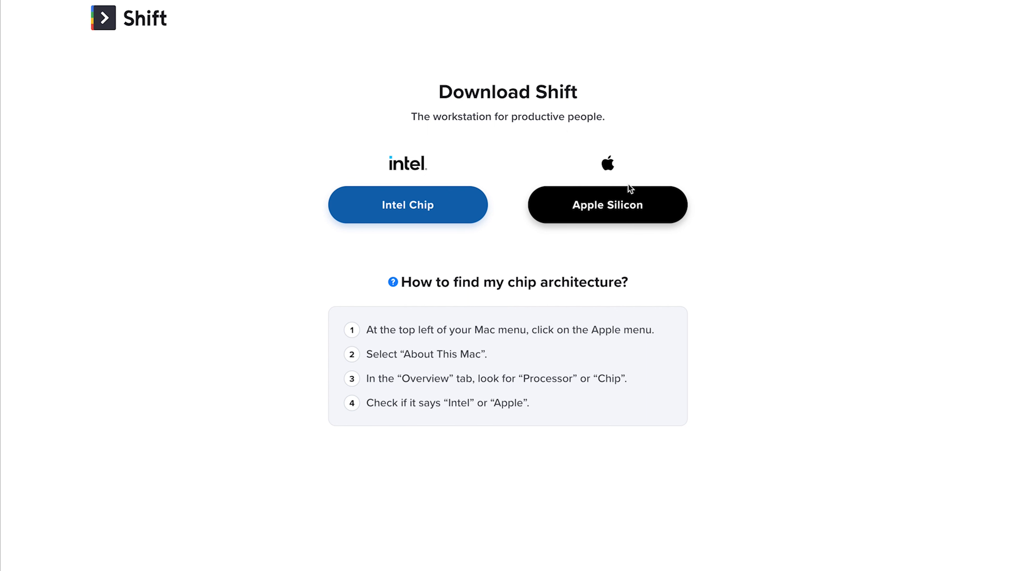
mouse_move(231, 176)
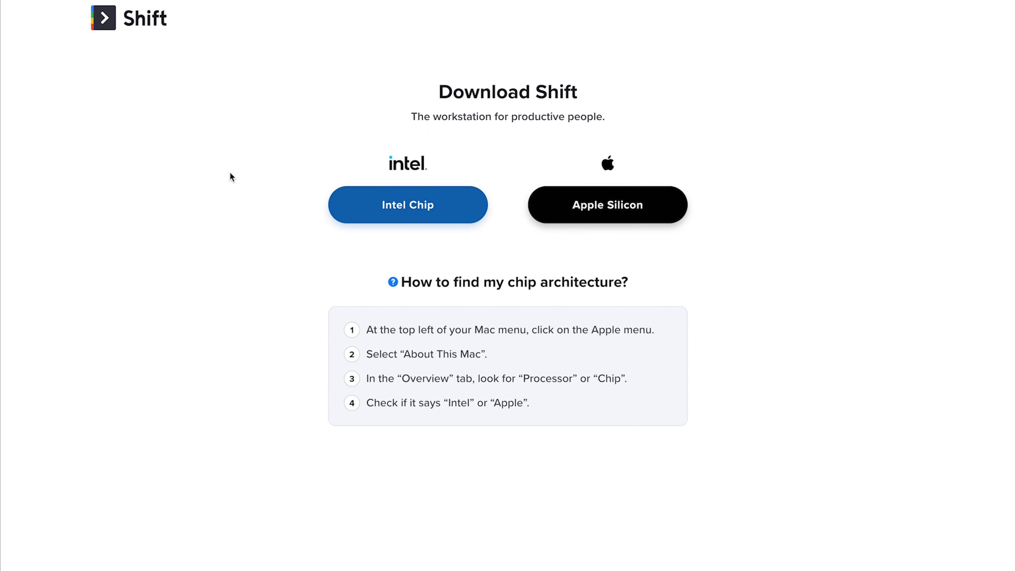
mouse_move(404, 126)
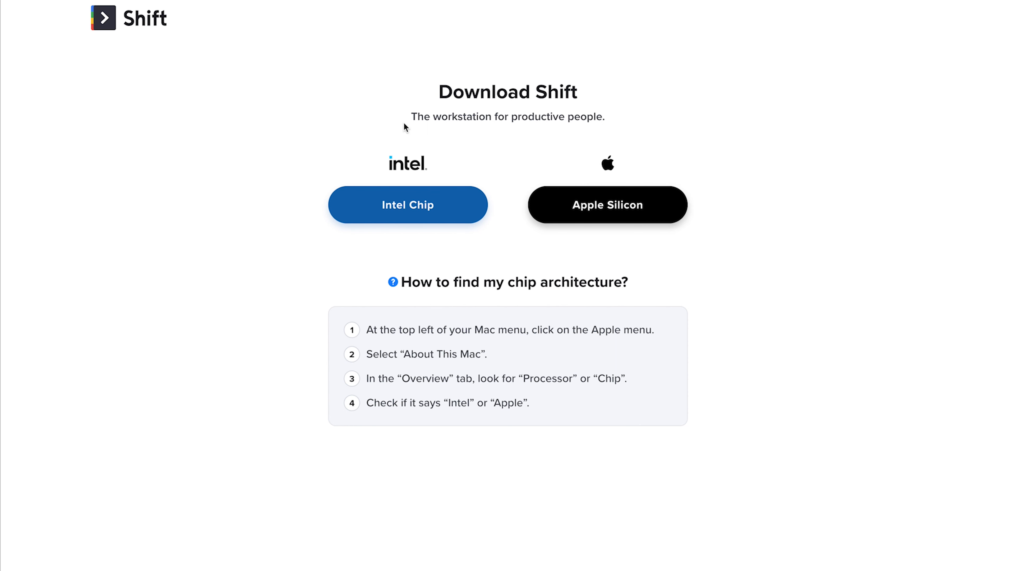
mouse_move(447, 155)
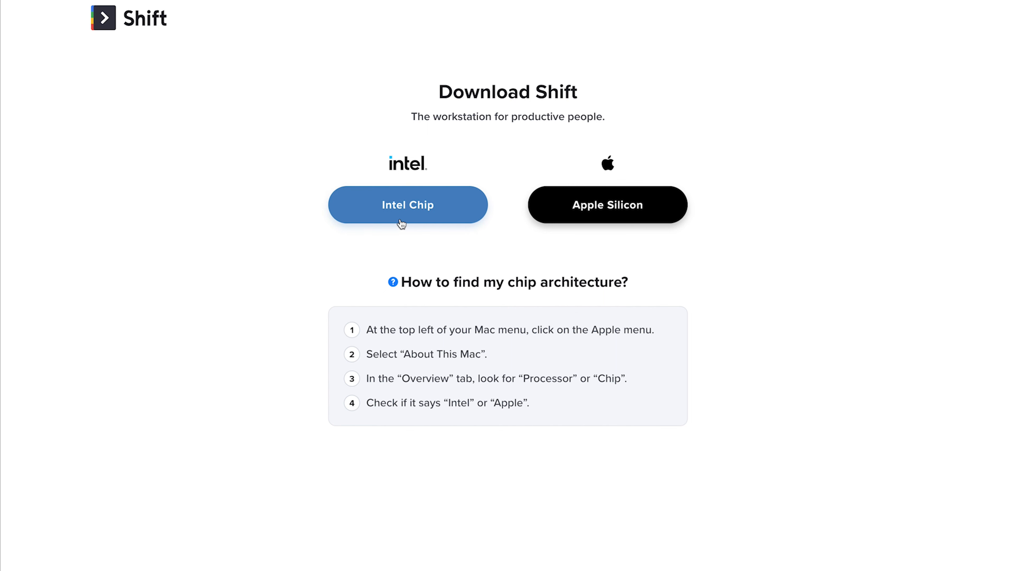
mouse_move(596, 113)
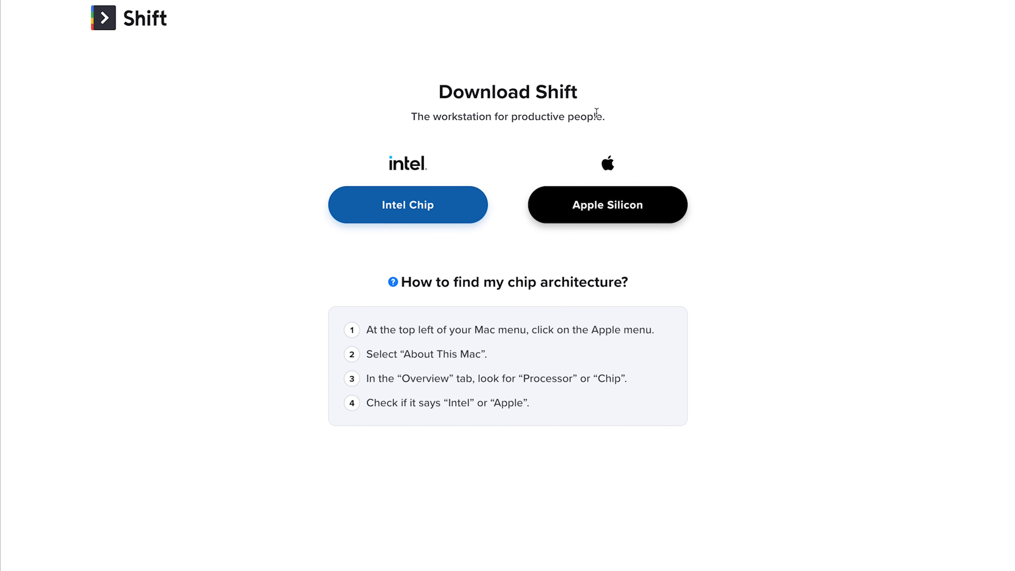
mouse_move(676, 208)
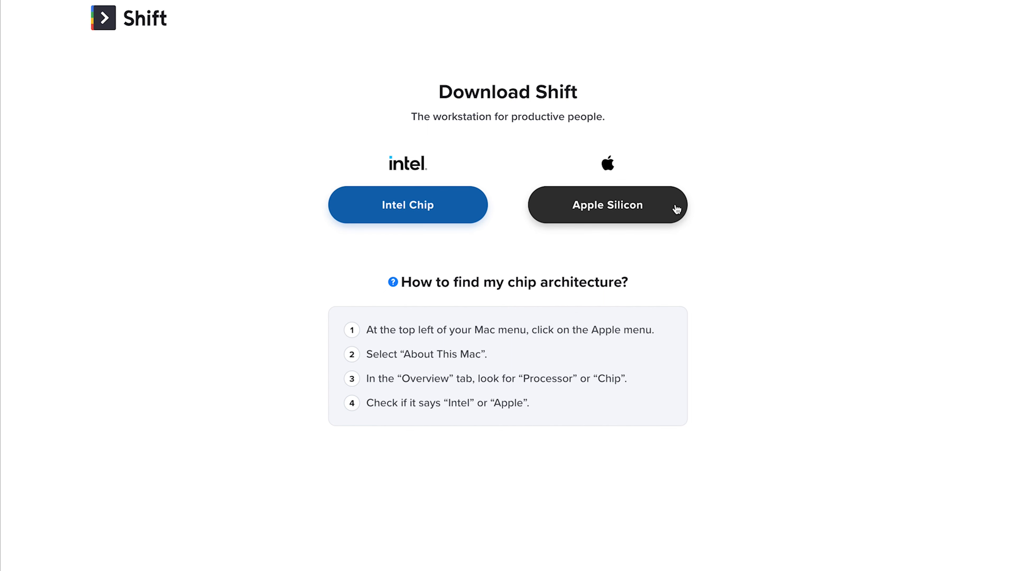
mouse_move(449, 173)
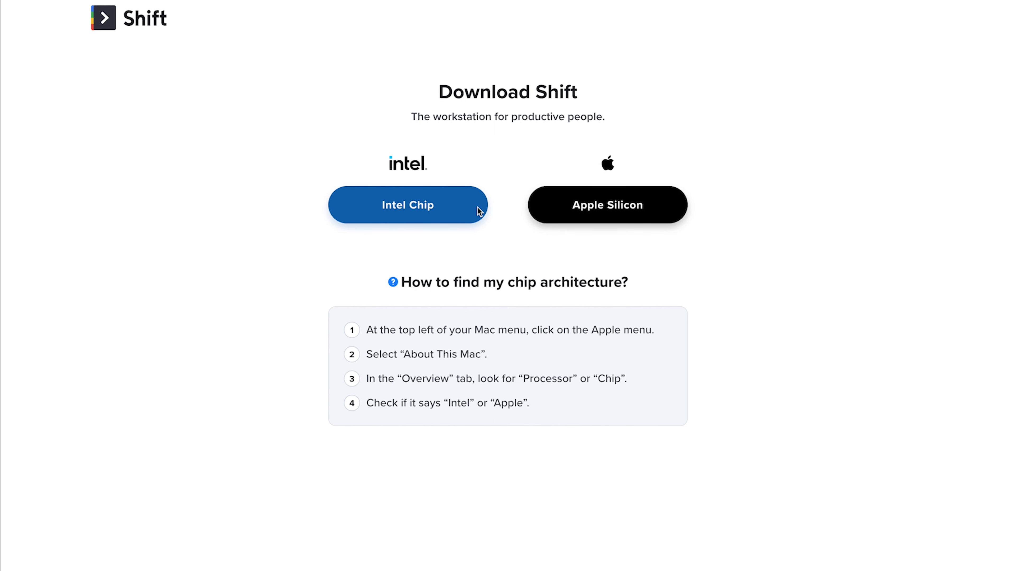
mouse_move(684, 245)
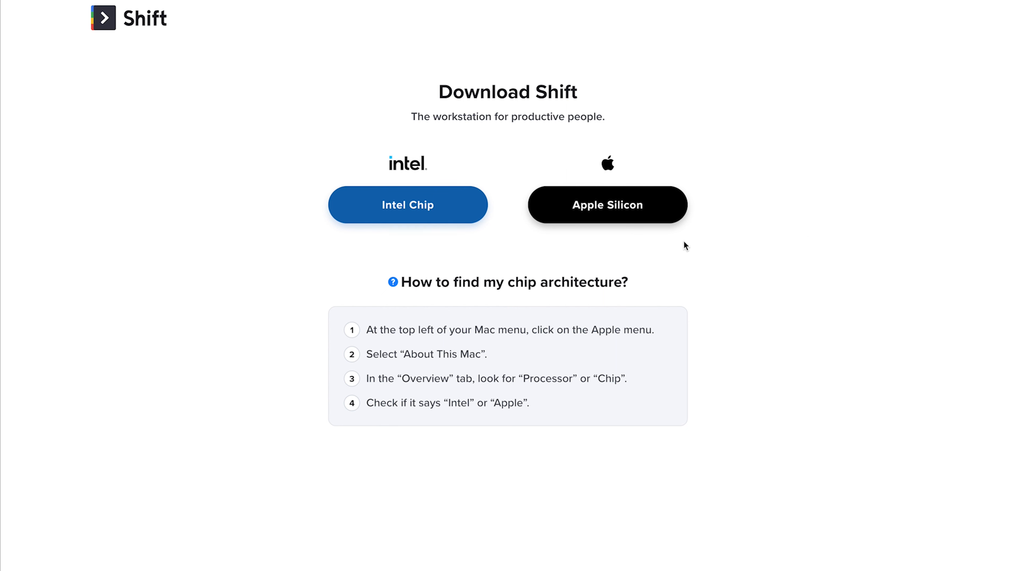
mouse_move(650, 236)
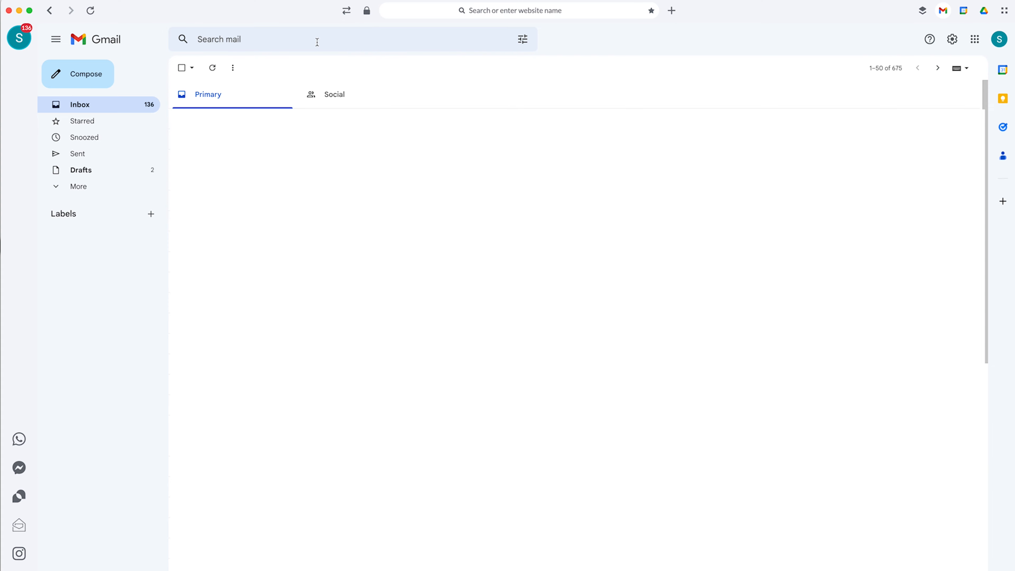
mouse_move(145, 243)
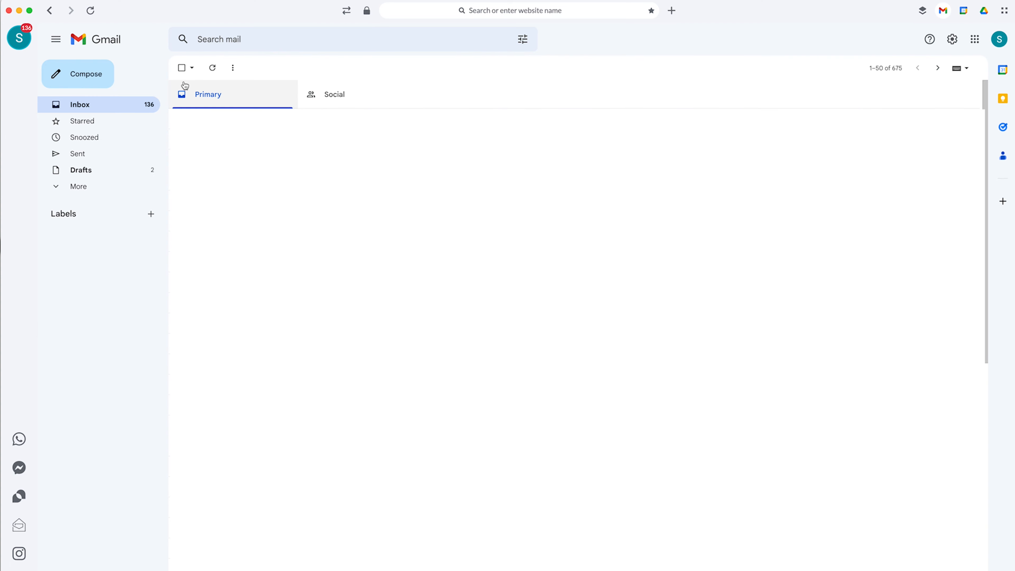
mouse_move(161, 77)
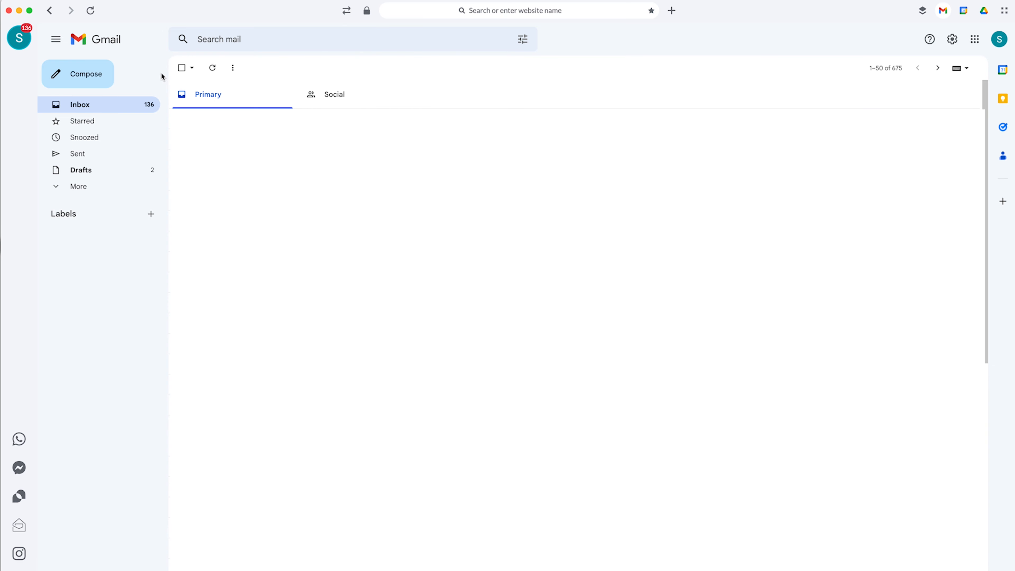
mouse_move(118, 46)
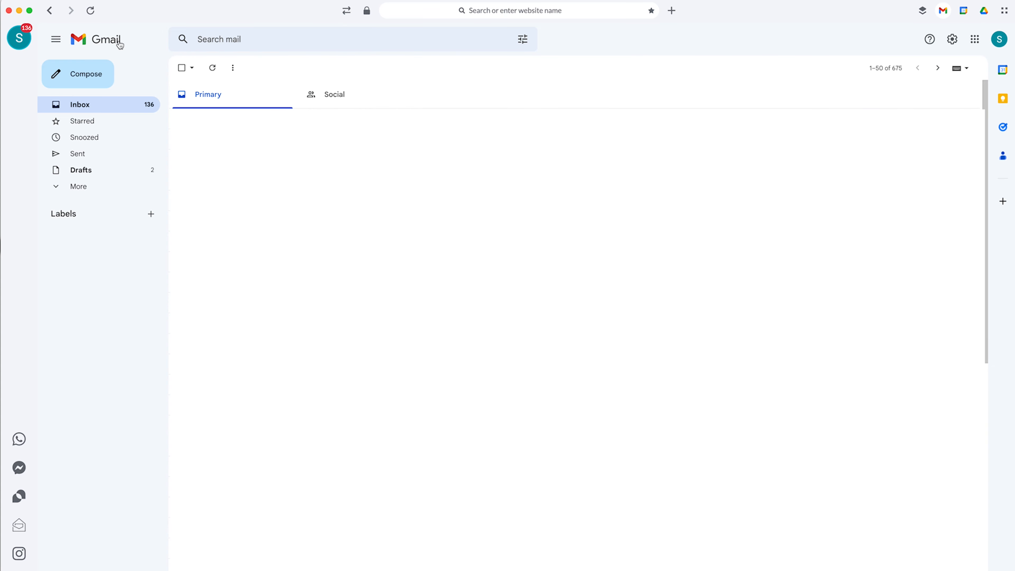
mouse_move(161, 46)
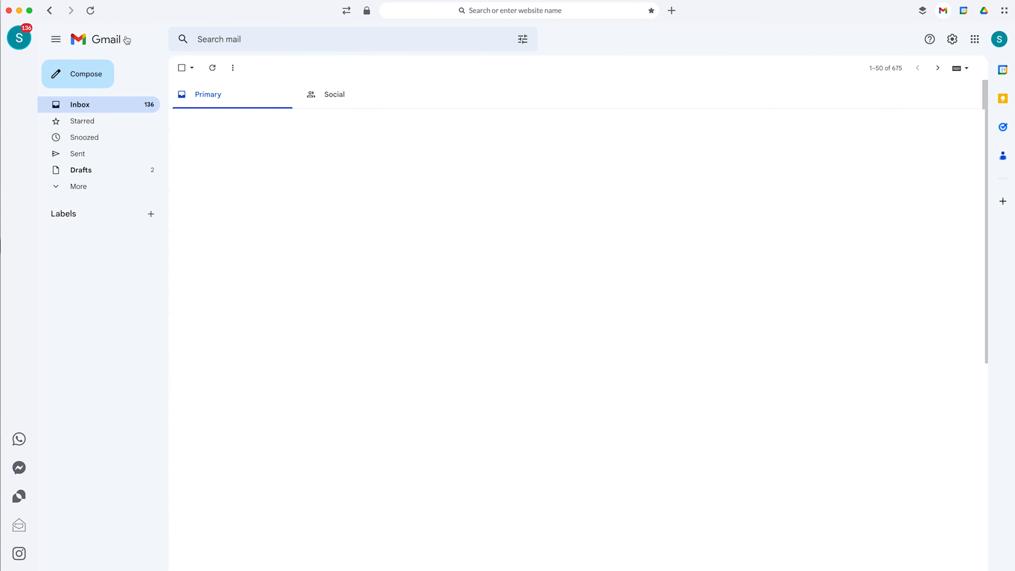
mouse_move(127, 35)
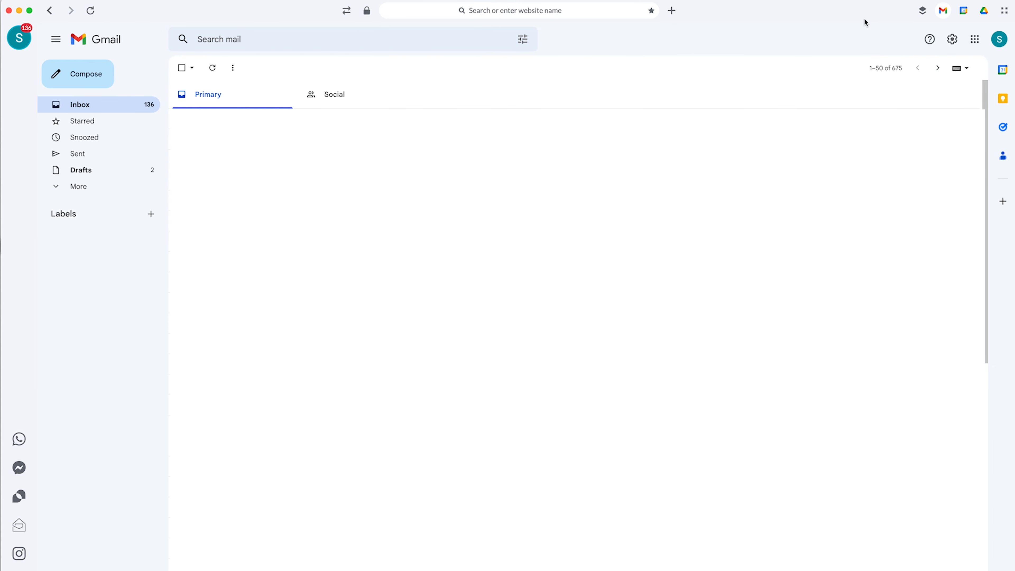
mouse_move(946, 22)
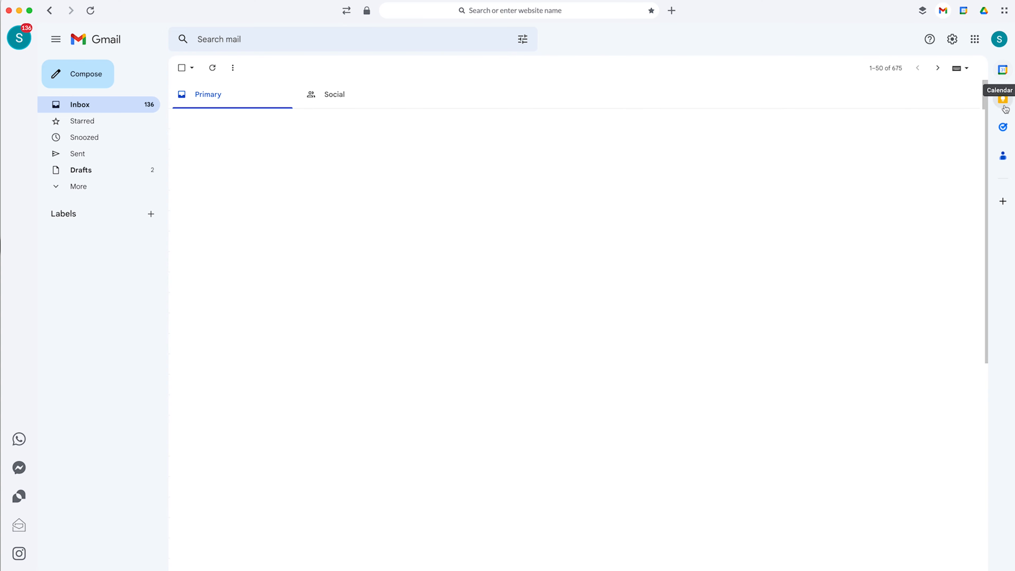
click(1004, 10)
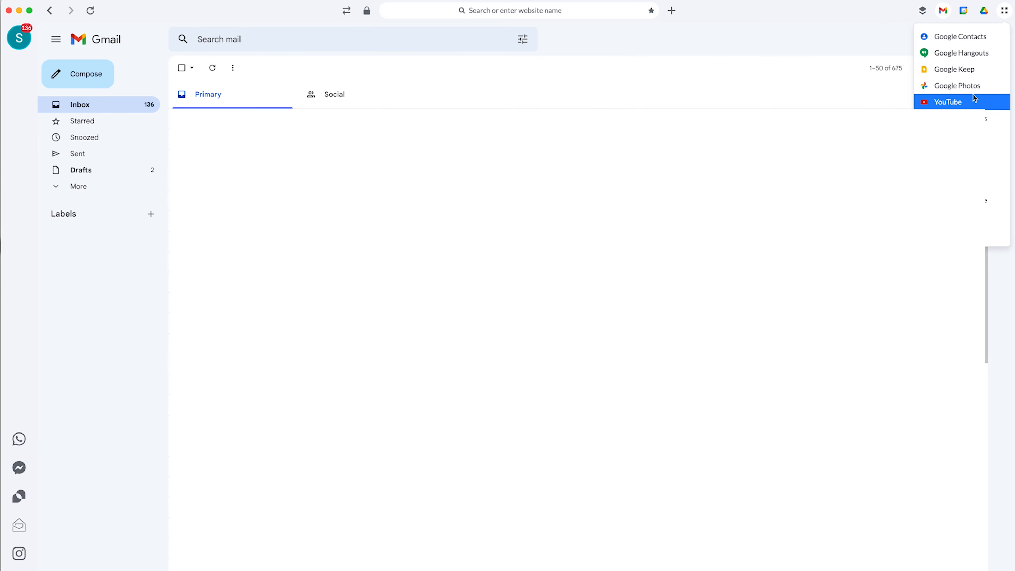
mouse_move(936, 57)
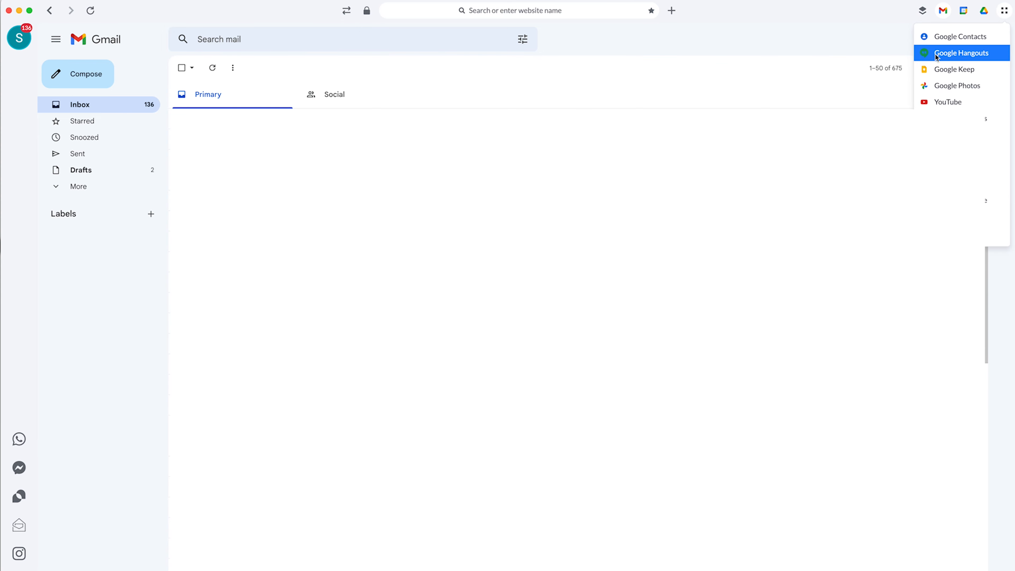
mouse_move(960, 36)
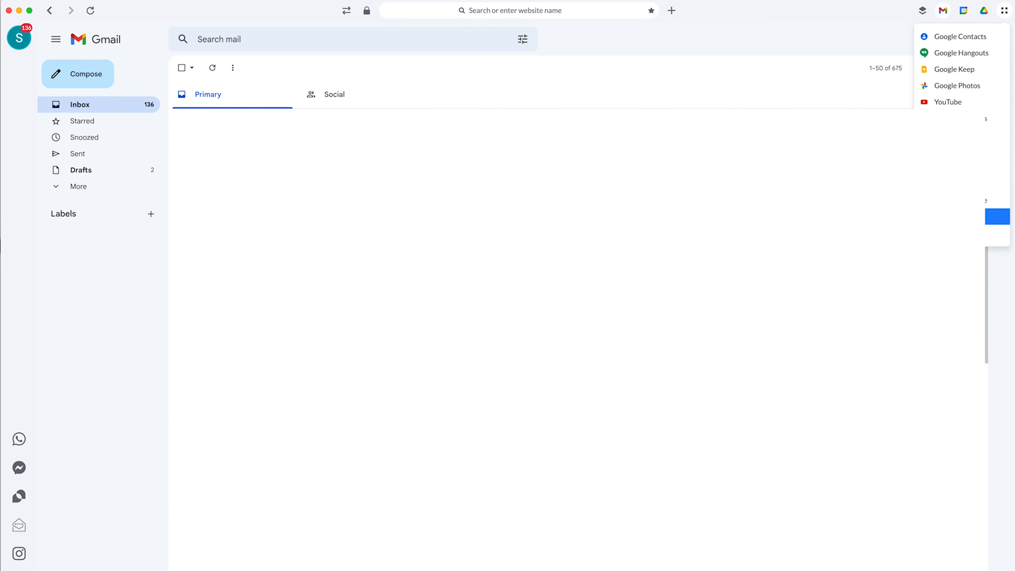
mouse_move(961, 52)
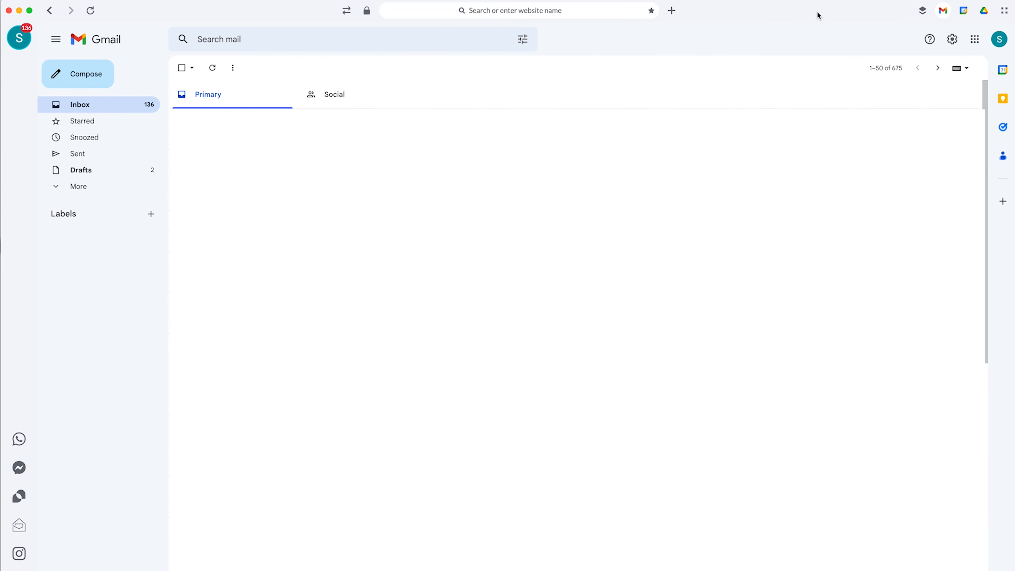
click(975, 39)
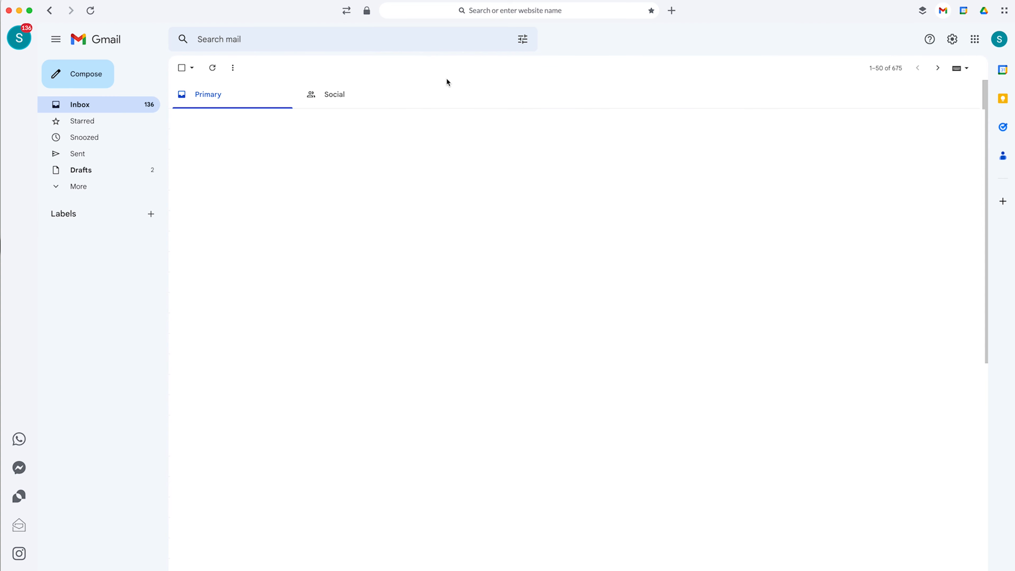
mouse_move(162, 218)
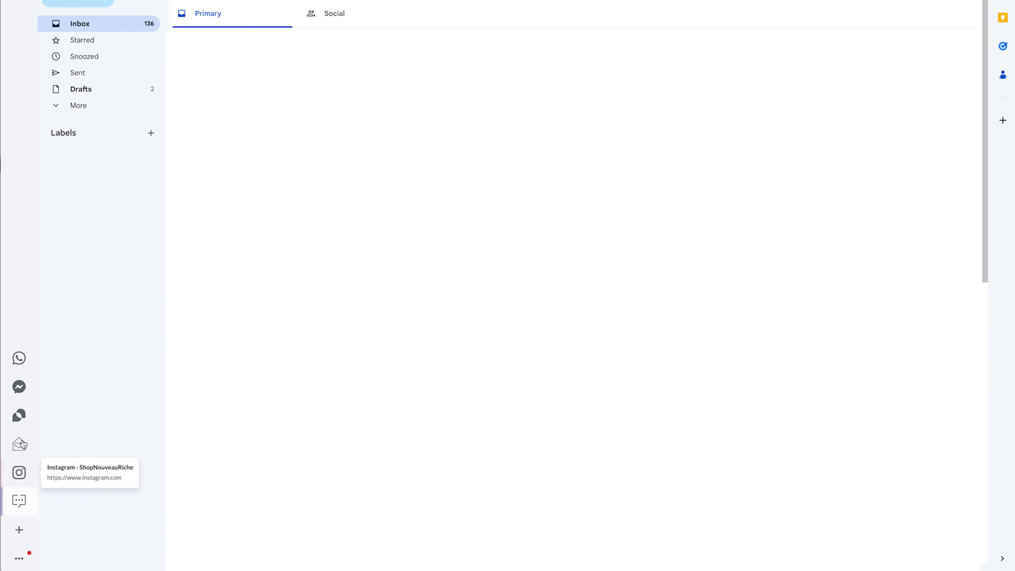
mouse_move(19, 358)
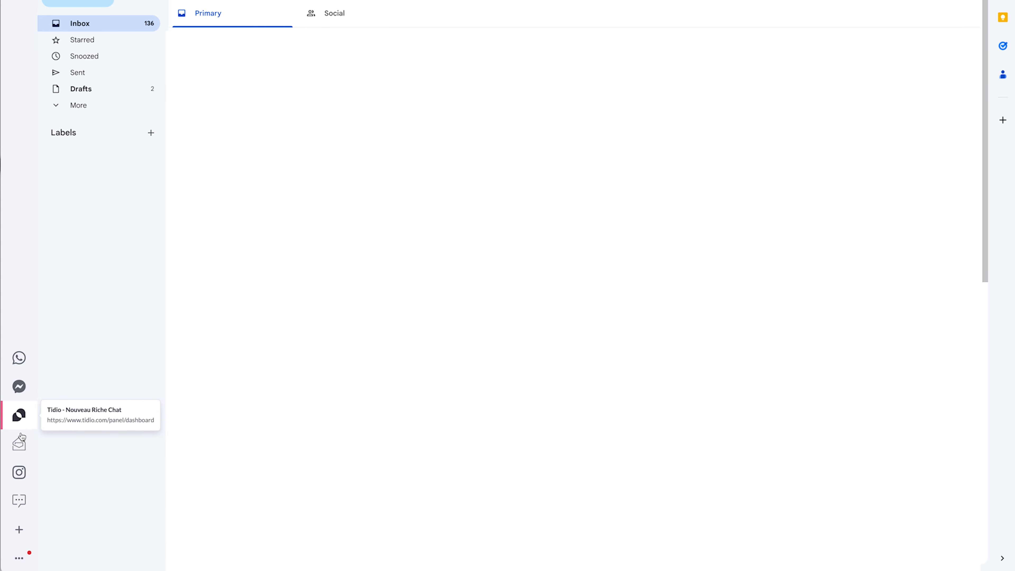
mouse_move(19, 444)
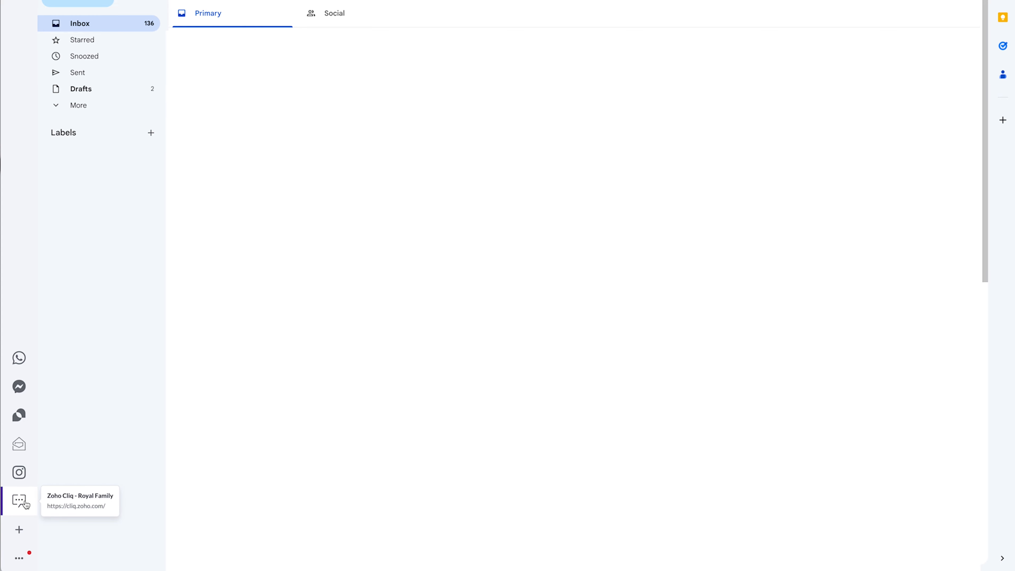
mouse_move(23, 511)
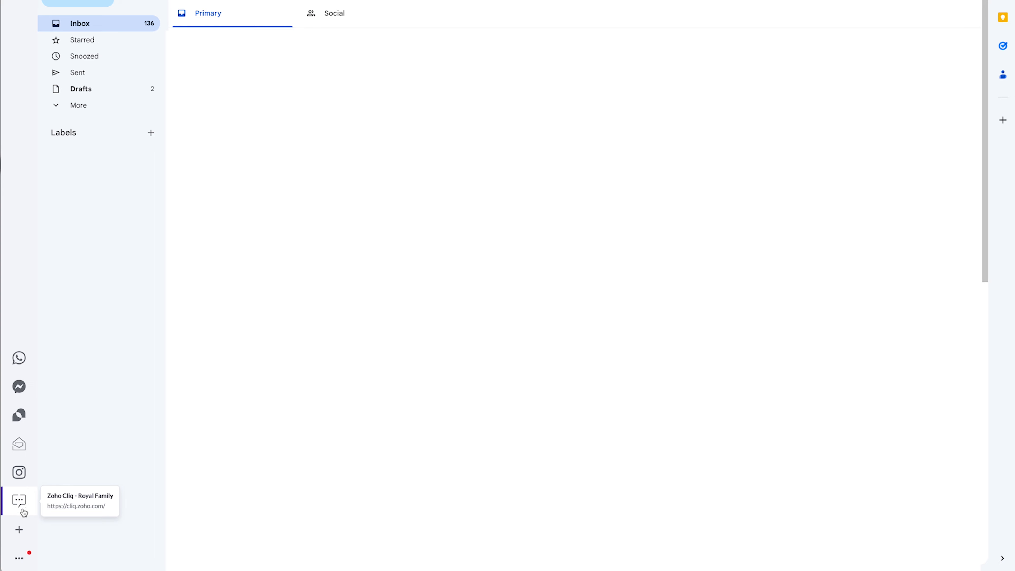
Show the Add Account / Add Application menu from the sidebar's + button
click(19, 529)
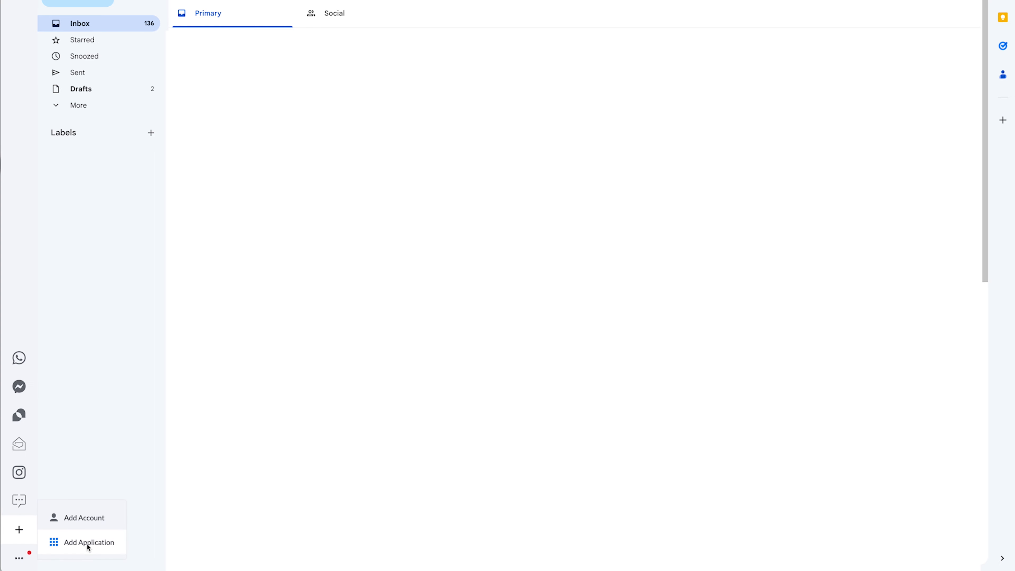
Browse the Apps catalogue through the Social Media and Project and Task Management categories
click(87, 542)
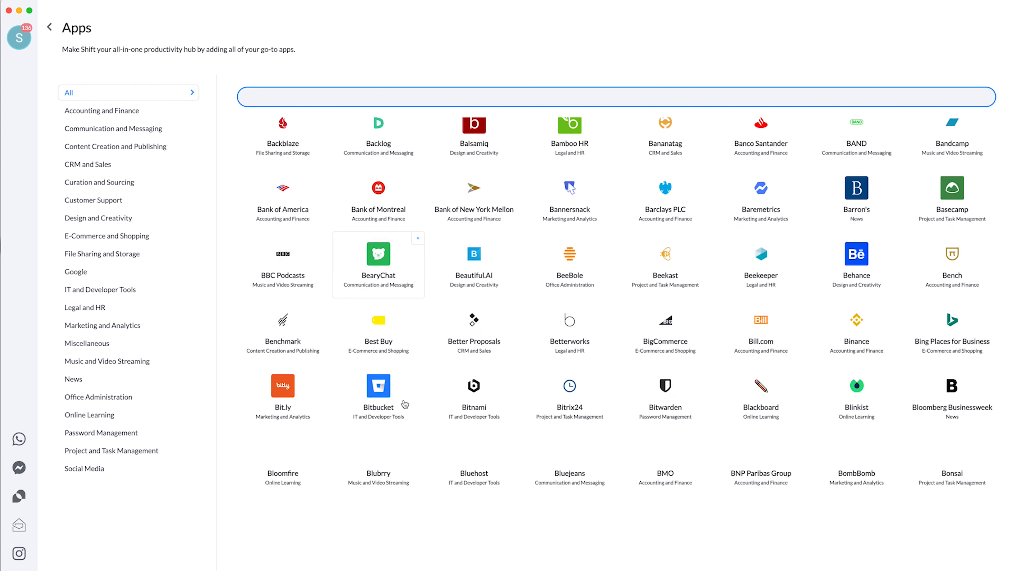
scroll(down, 3)
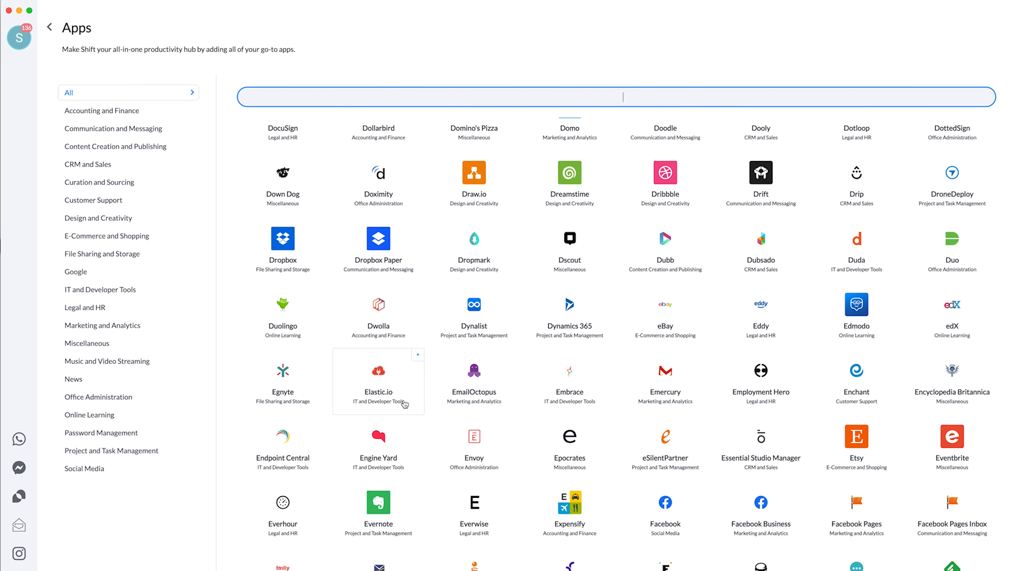
scroll(down, 3)
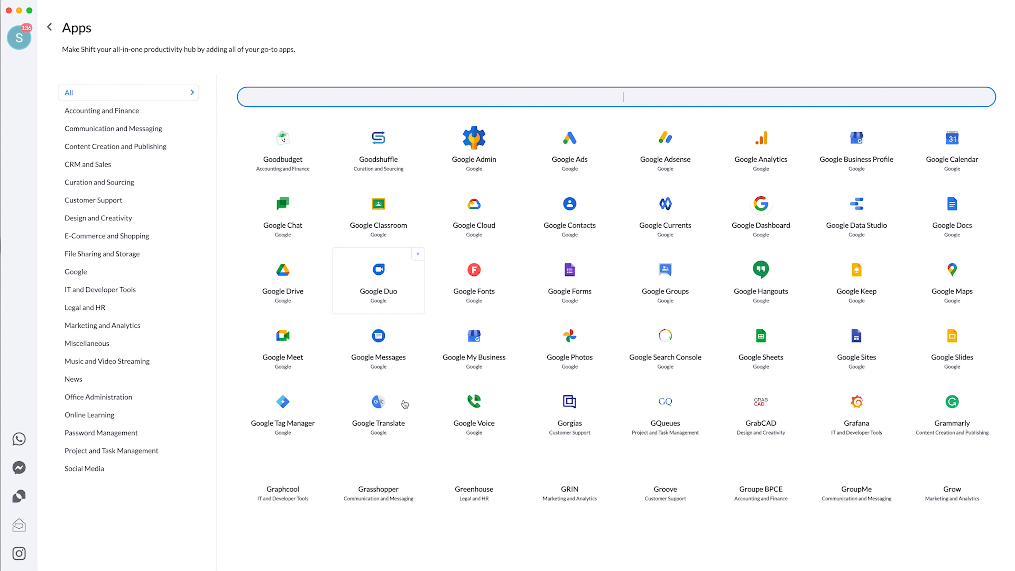
scroll(down, 3)
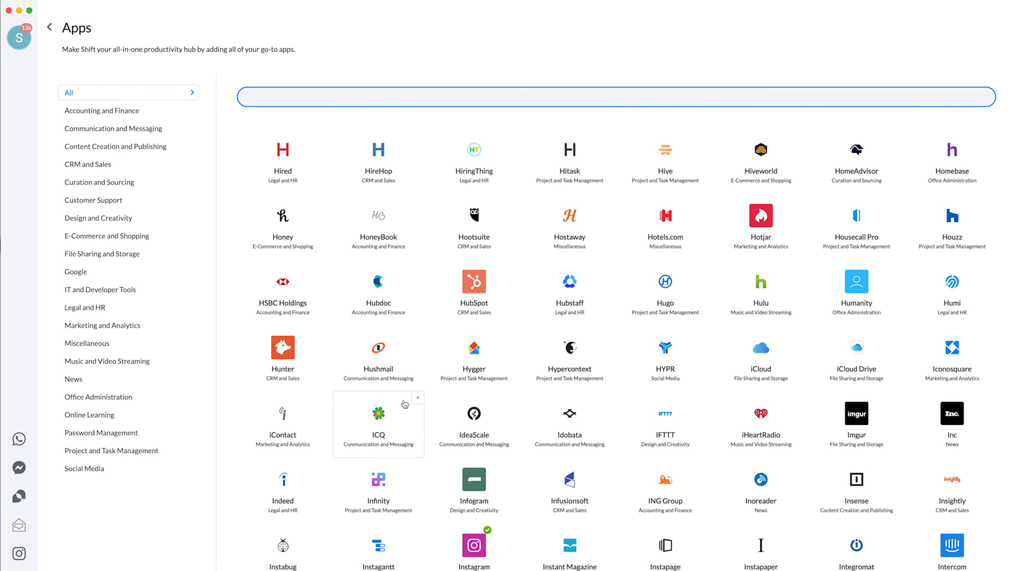
click(83, 467)
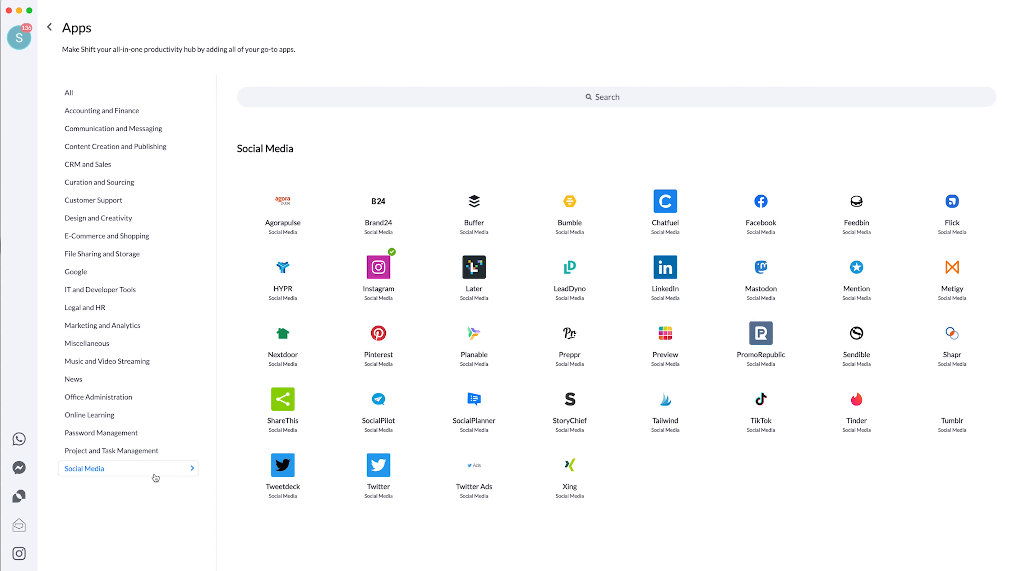
mouse_move(156, 513)
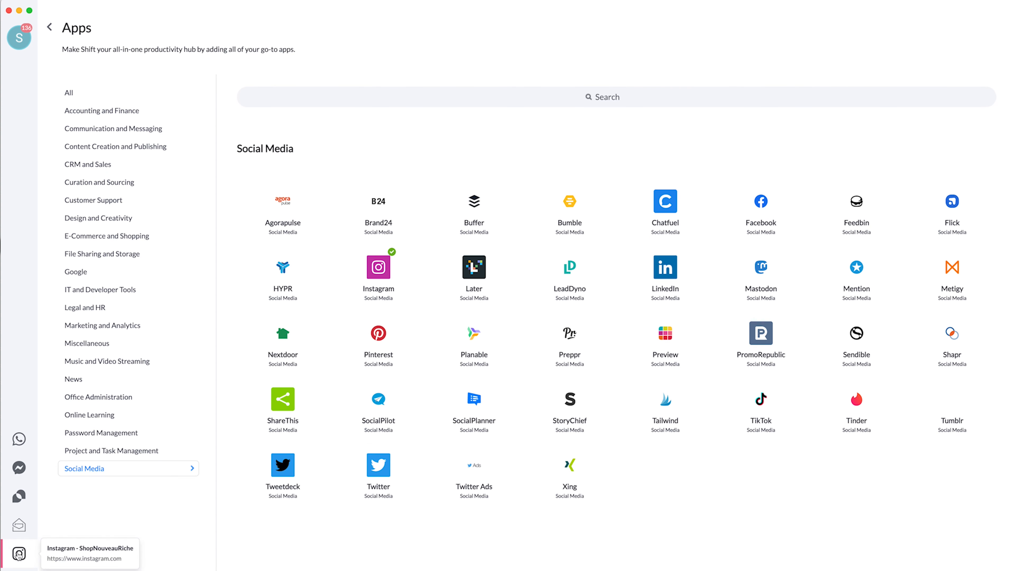
mouse_move(774, 216)
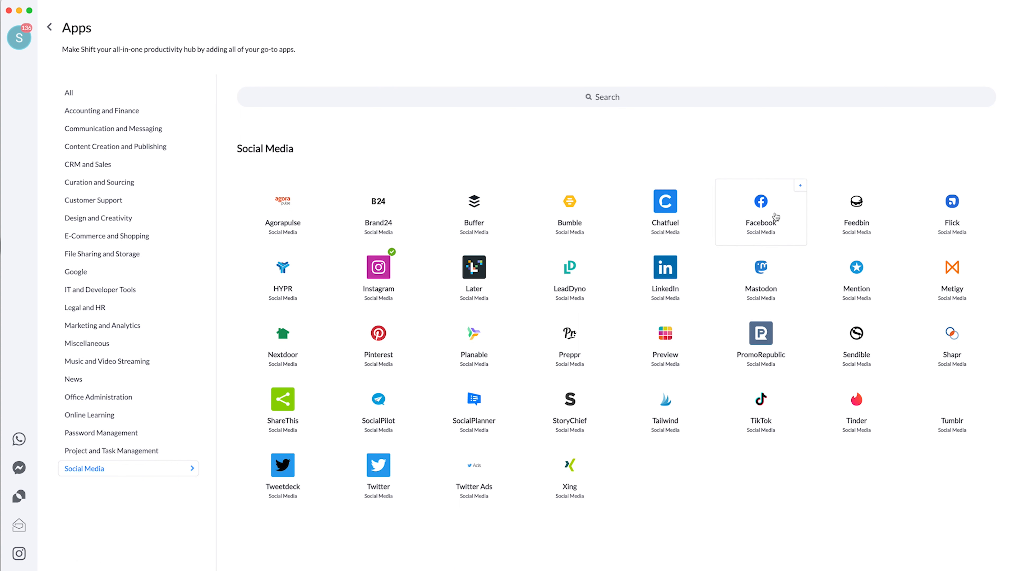
mouse_move(761, 413)
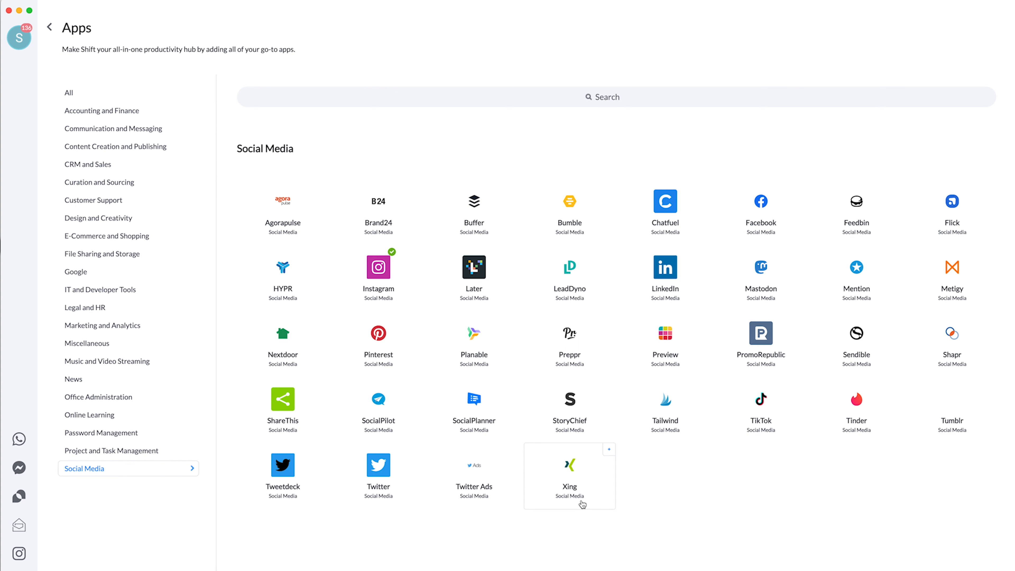
click(111, 451)
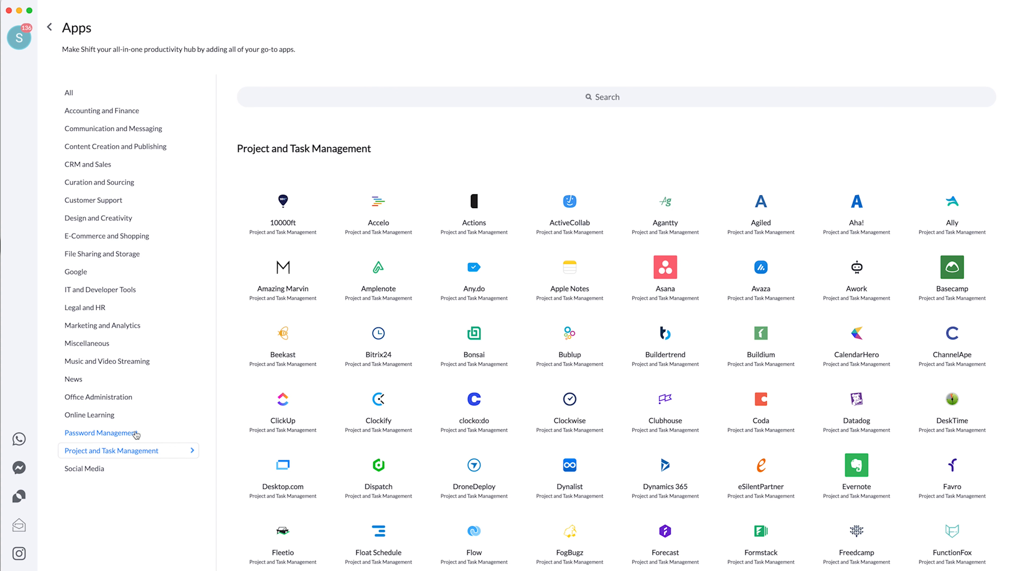
scroll(down, 3)
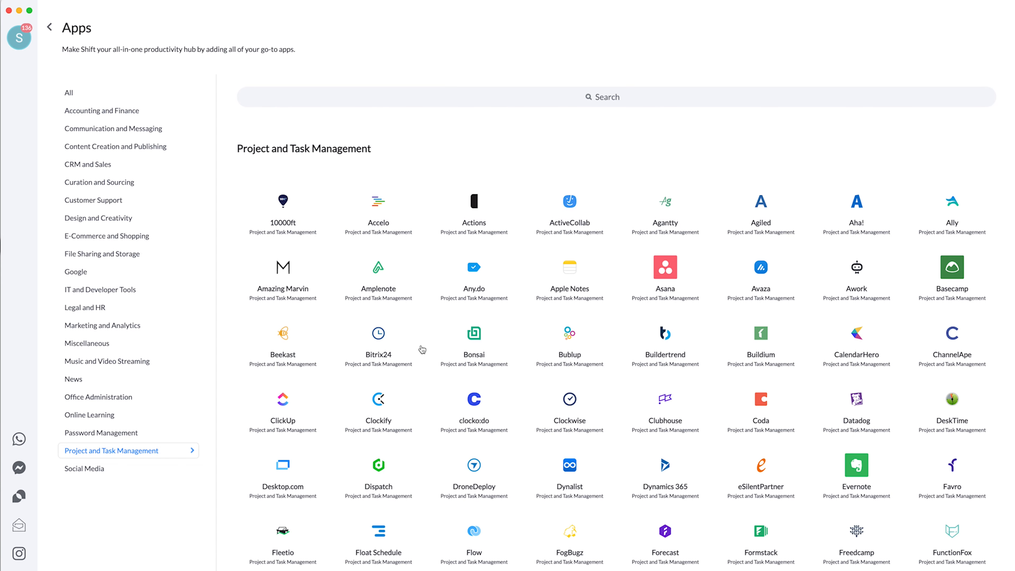
Search the whole catalogue for 'hu', listing HubSpot, Hubdoc and Hubstaff
click(68, 92)
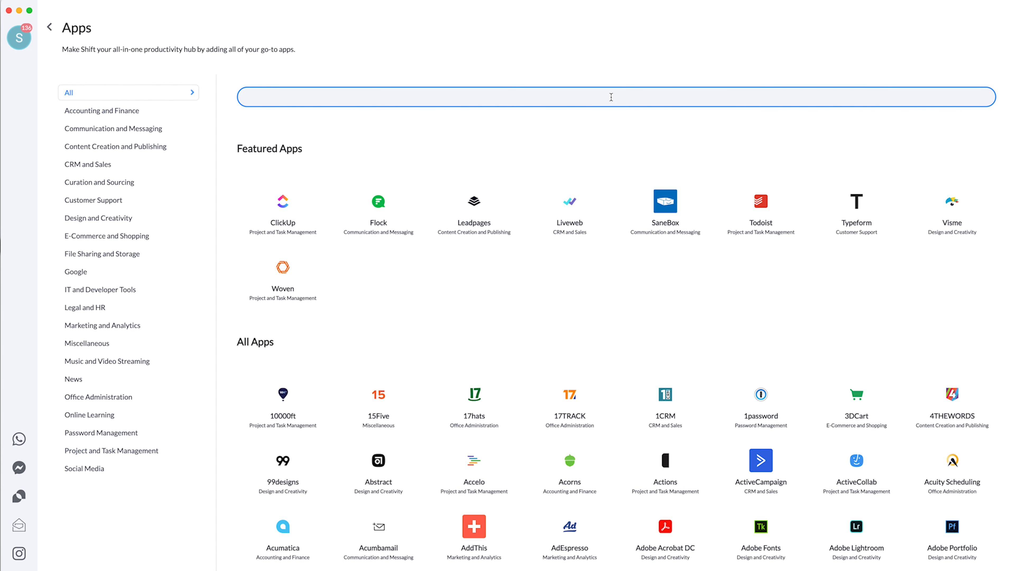
text(hu)
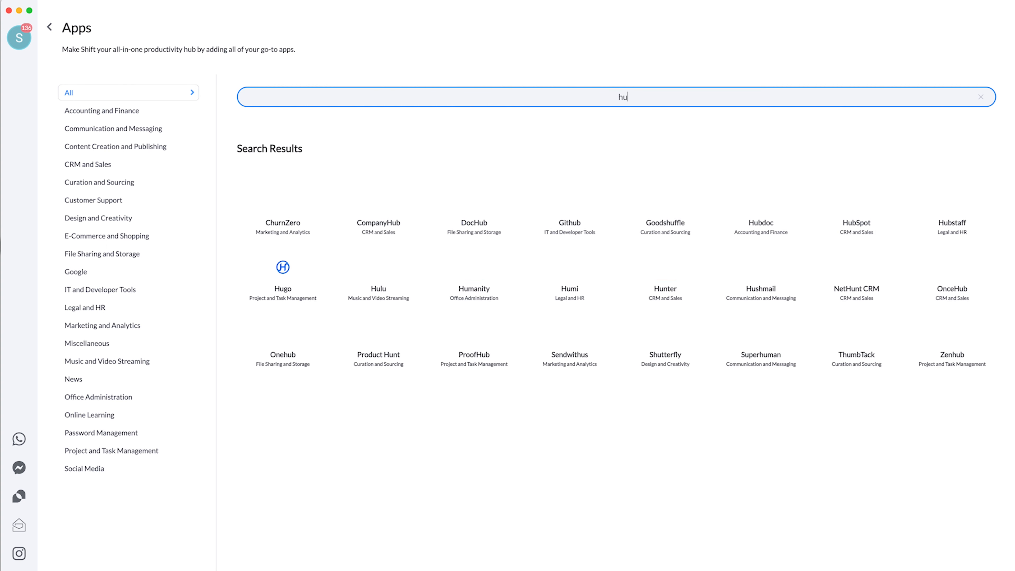
Add HubSpot as an app with Account Name 'Nouveau Riche Apparel' and save it
click(855, 222)
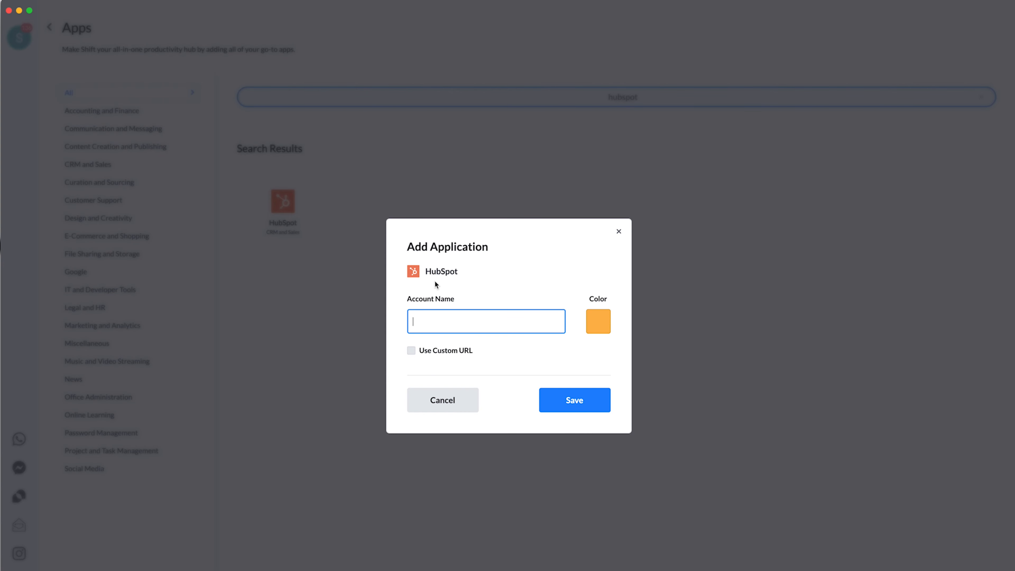
text(N)
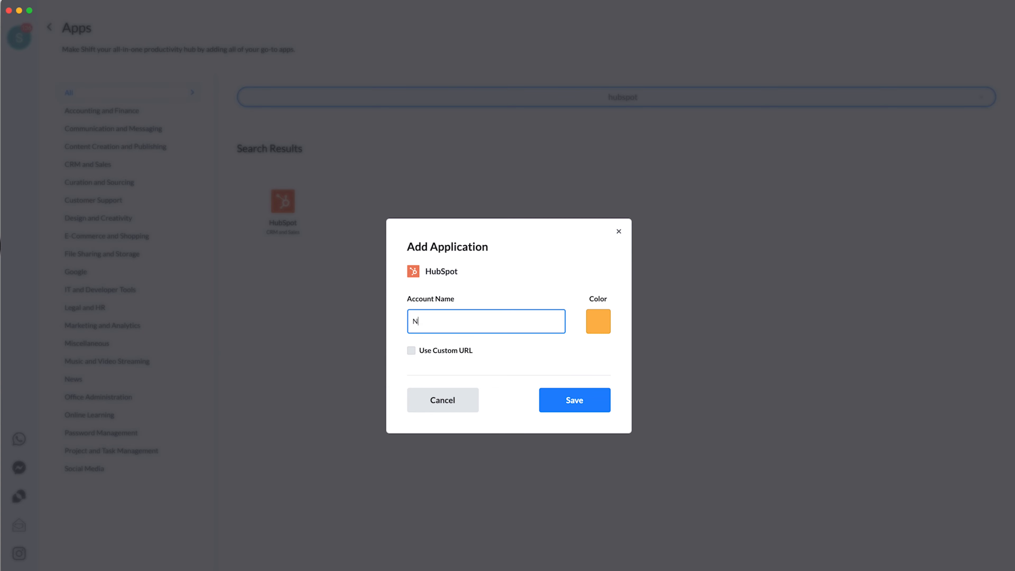
text(Nouveau Riche)
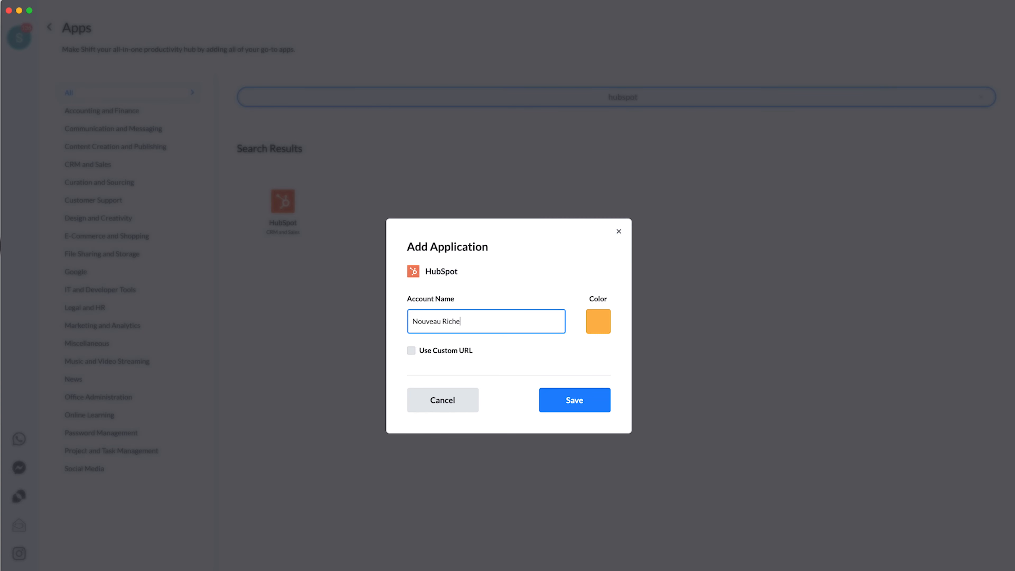
text(Apparel)
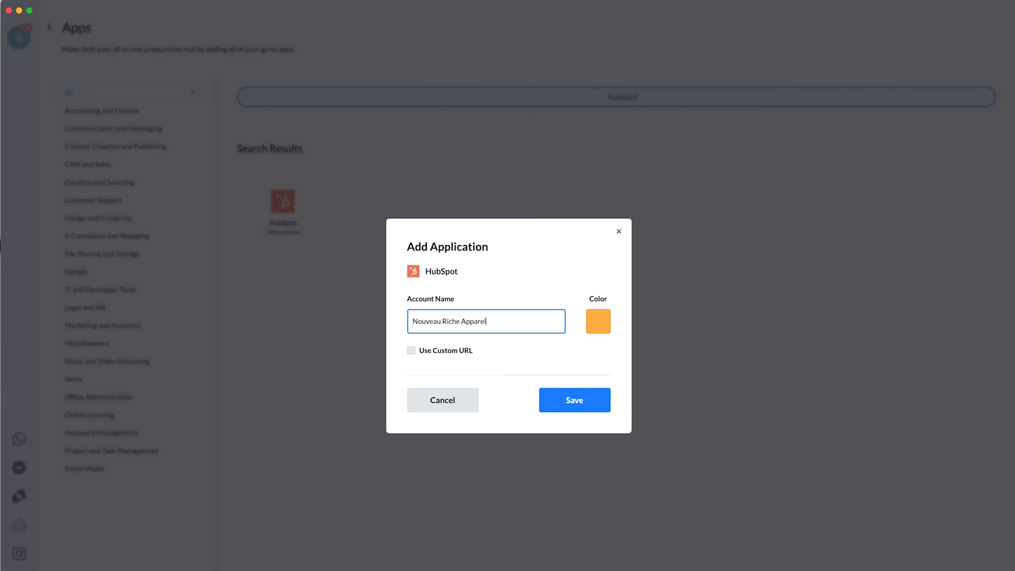
click(597, 321)
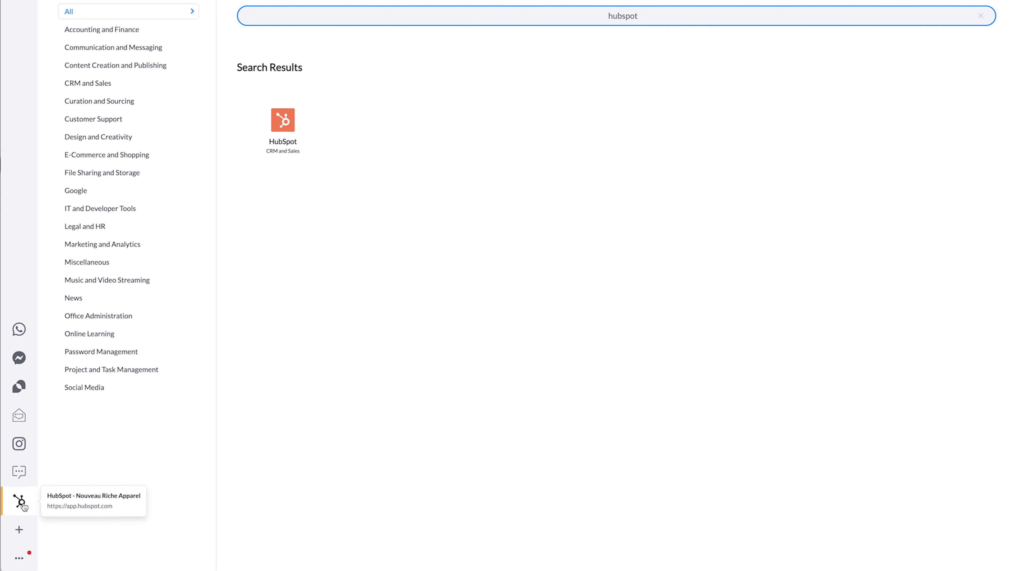
Load the new HubSpot app's login page, then switch to the Instagram app
click(283, 120)
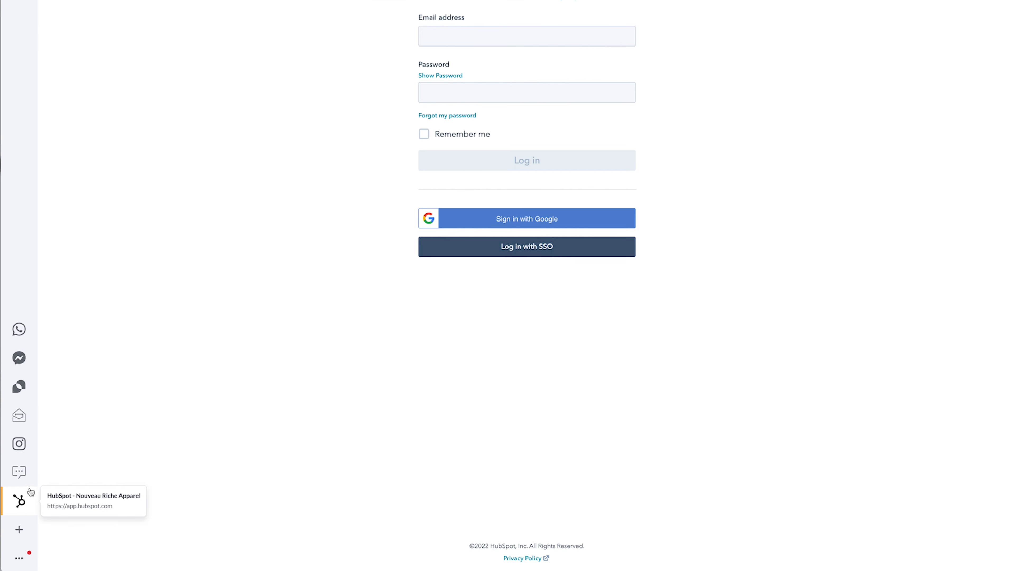
mouse_move(364, 370)
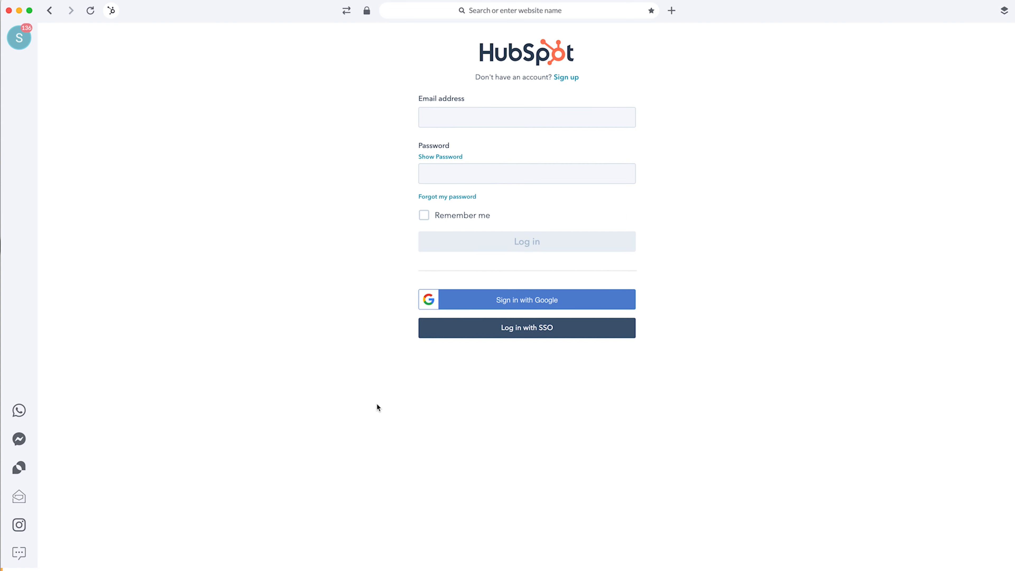
mouse_move(17, 553)
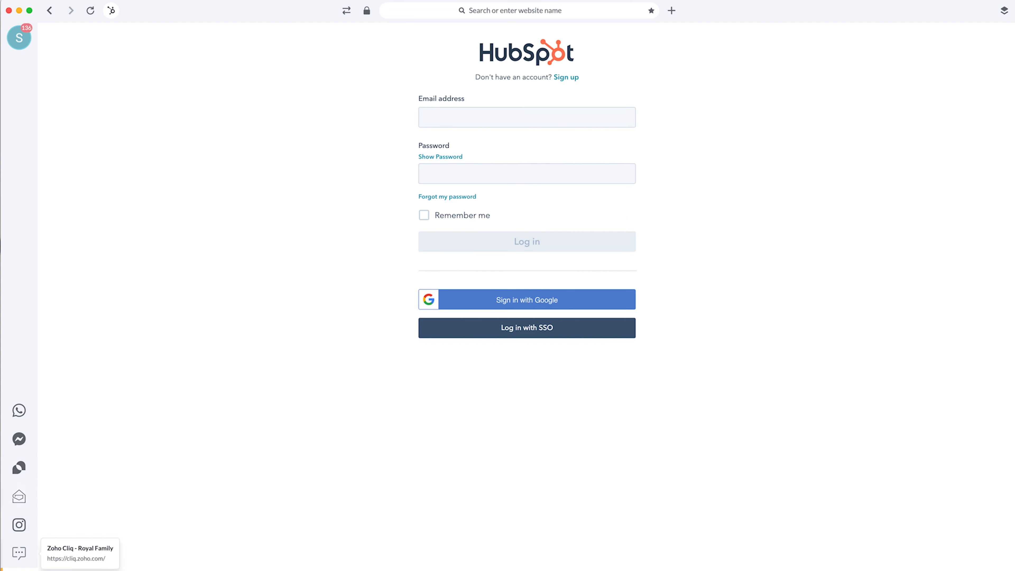
click(18, 525)
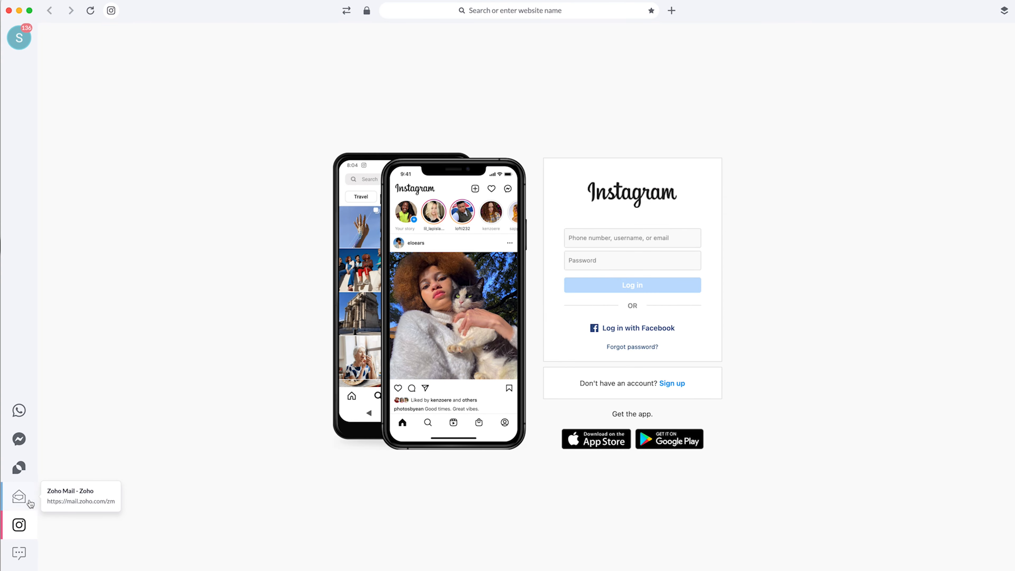
click(19, 468)
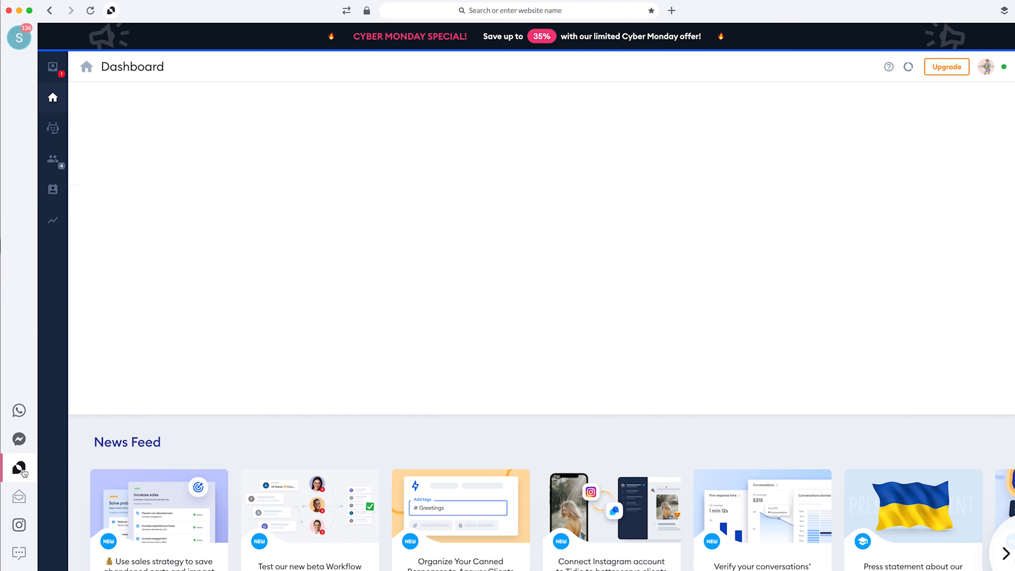
mouse_move(18, 410)
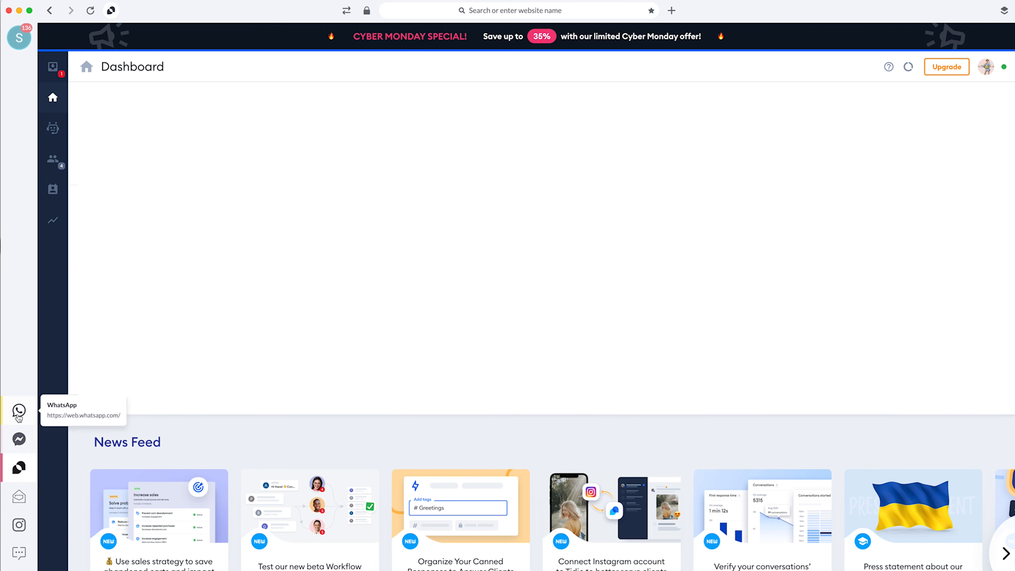
click(18, 410)
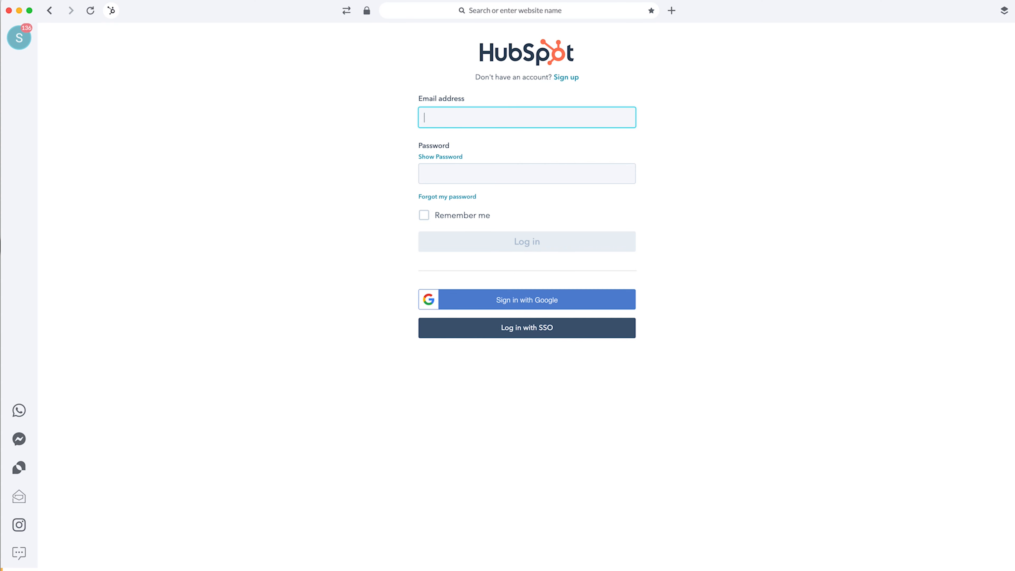
mouse_move(268, 473)
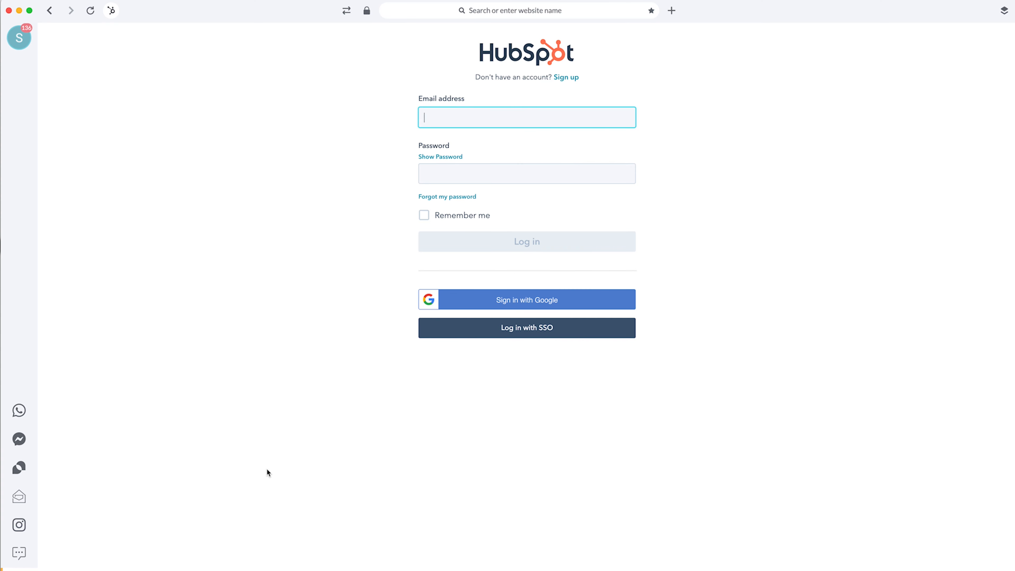
mouse_move(18, 553)
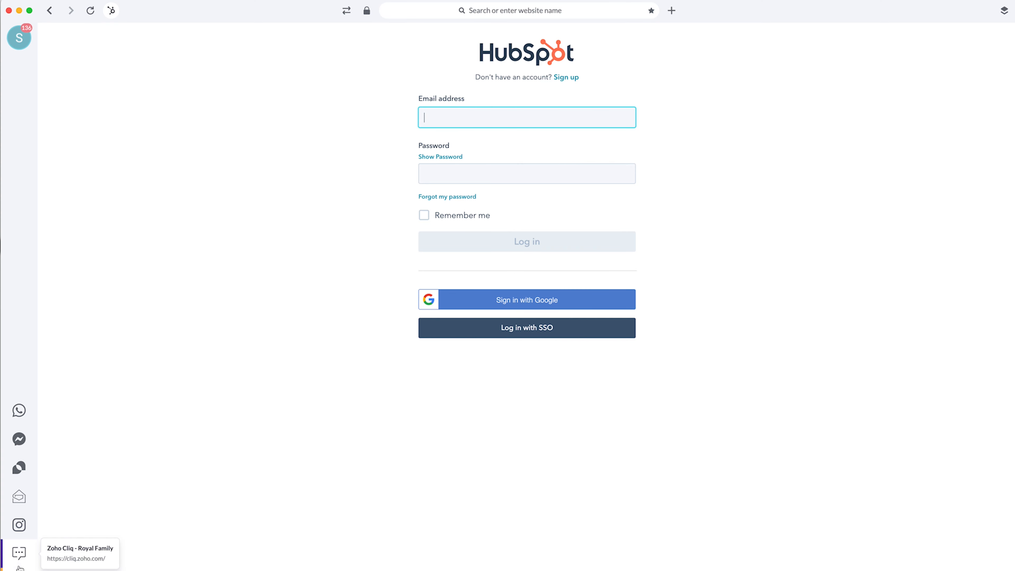
click(18, 410)
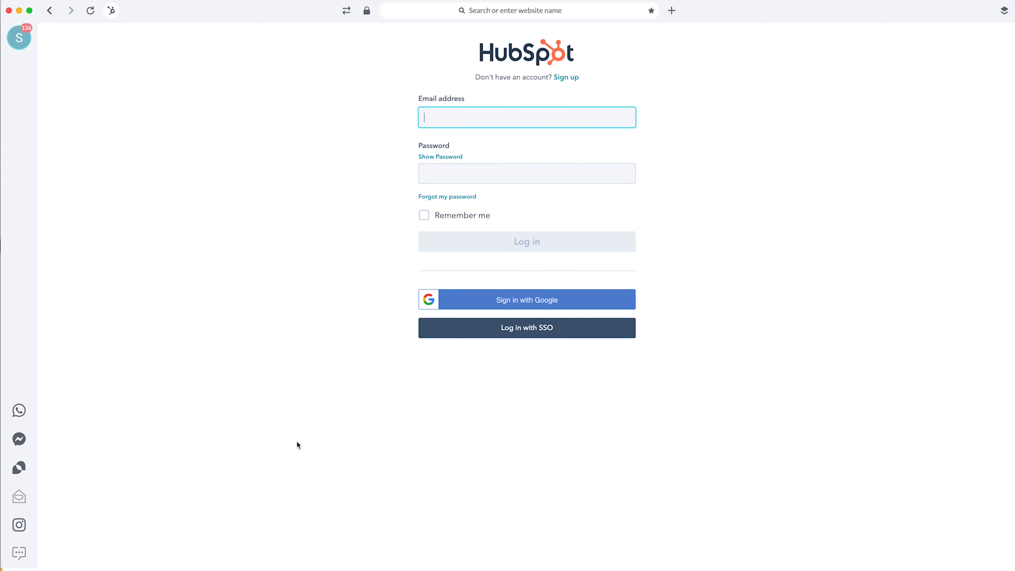
mouse_move(508, 234)
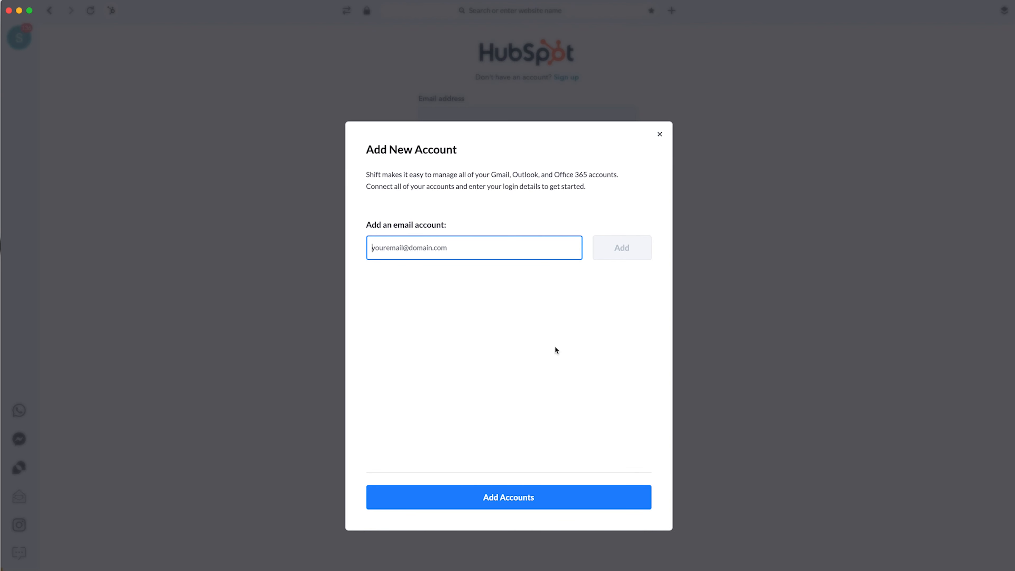
mouse_move(326, 513)
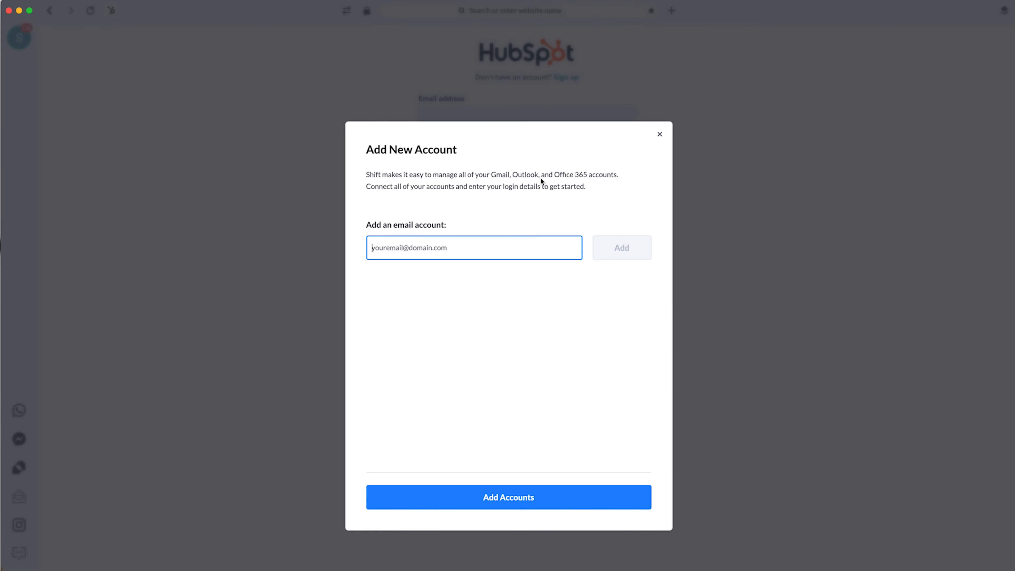
mouse_move(404, 228)
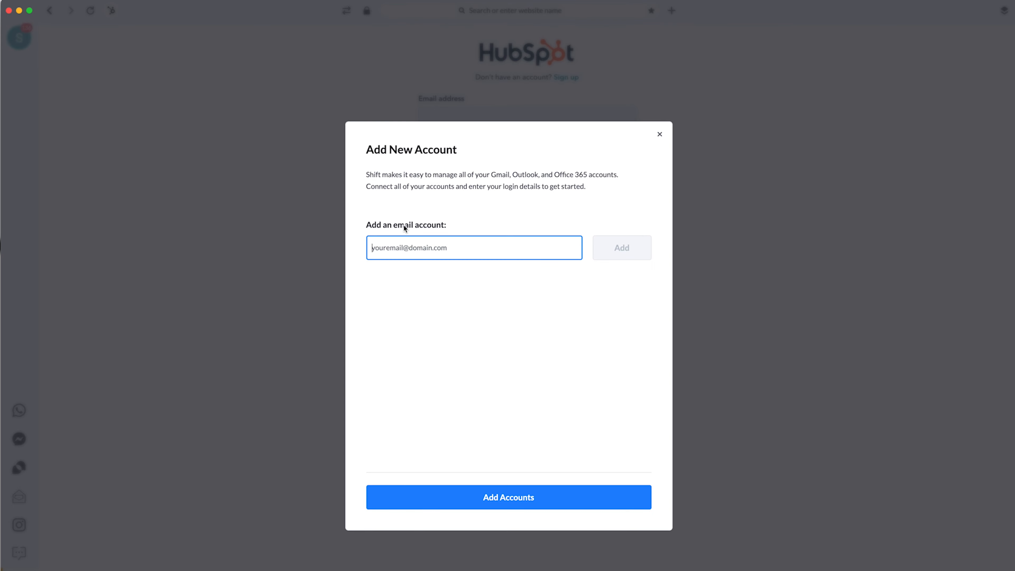
mouse_move(398, 265)
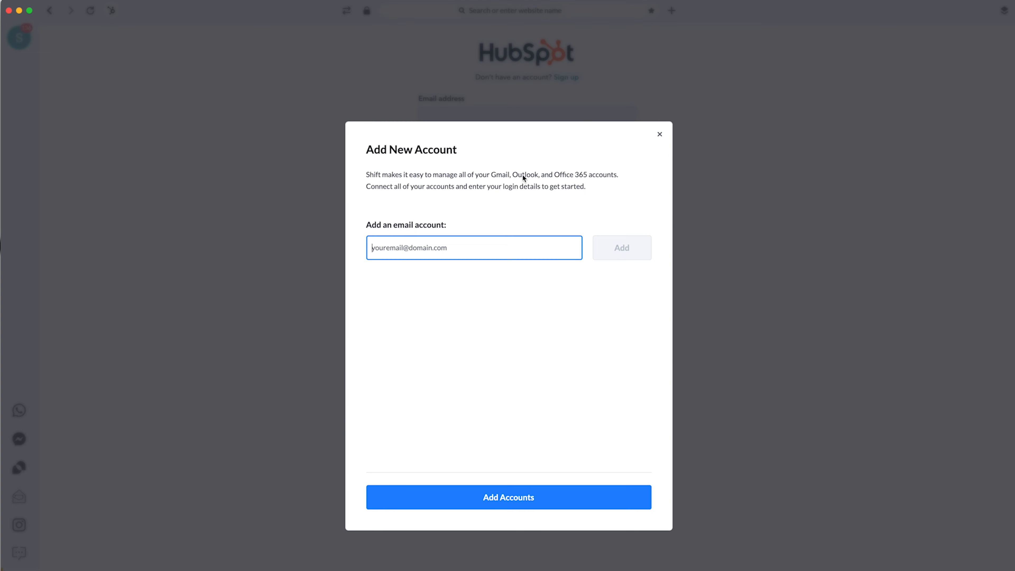
mouse_move(571, 142)
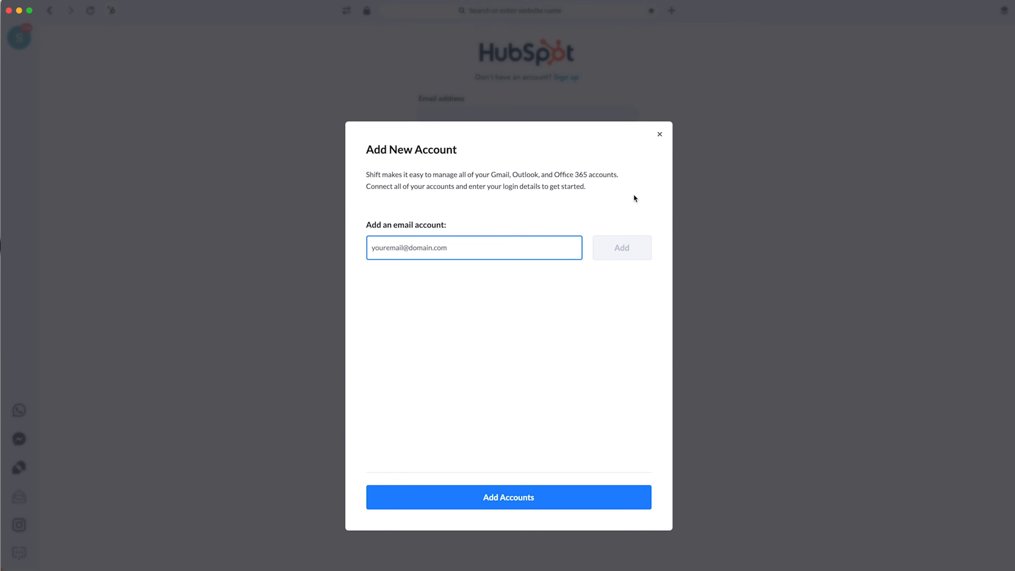
Bring up the Add New Account dialog for connecting Gmail, Outlook or Office 365
click(659, 134)
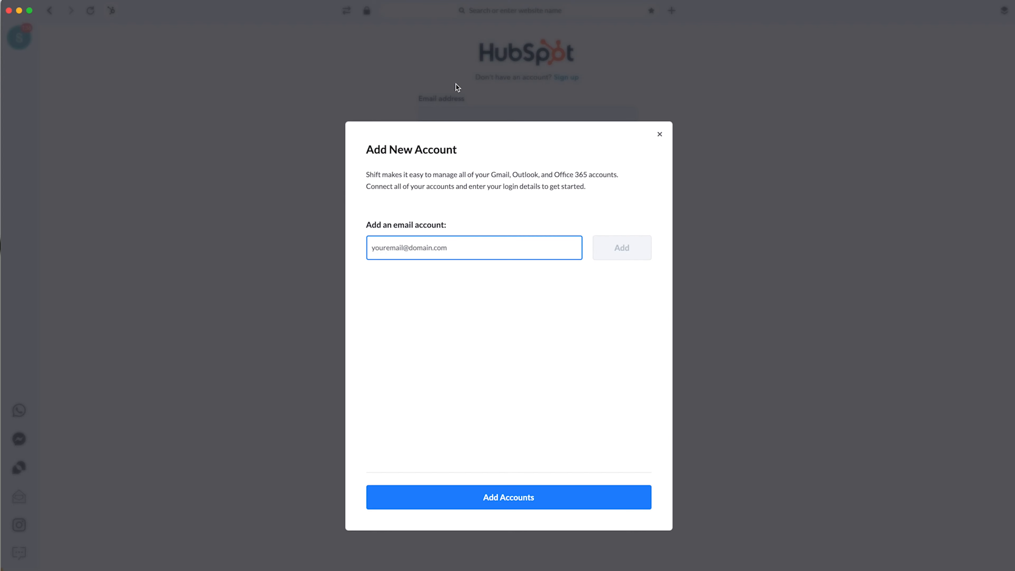
mouse_move(677, 164)
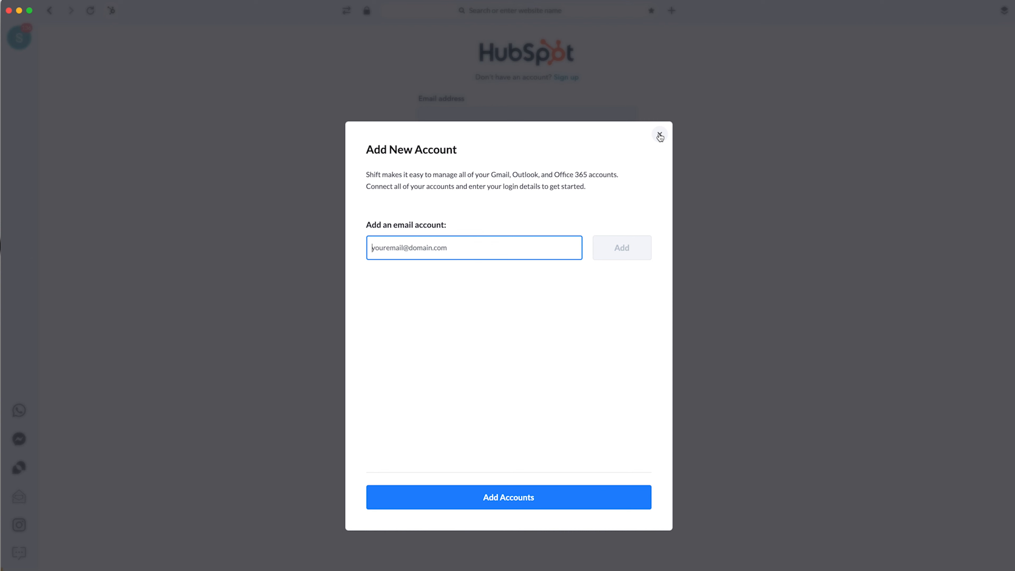
Dismiss the account dialog and scroll the E-Commerce and Shopping apps down to WooCommerce
click(659, 137)
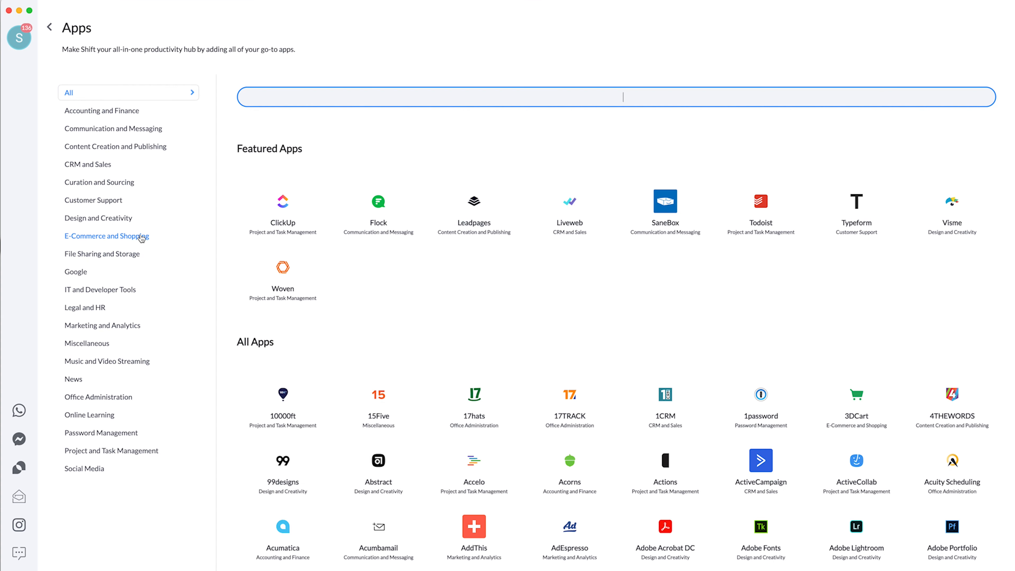
click(107, 236)
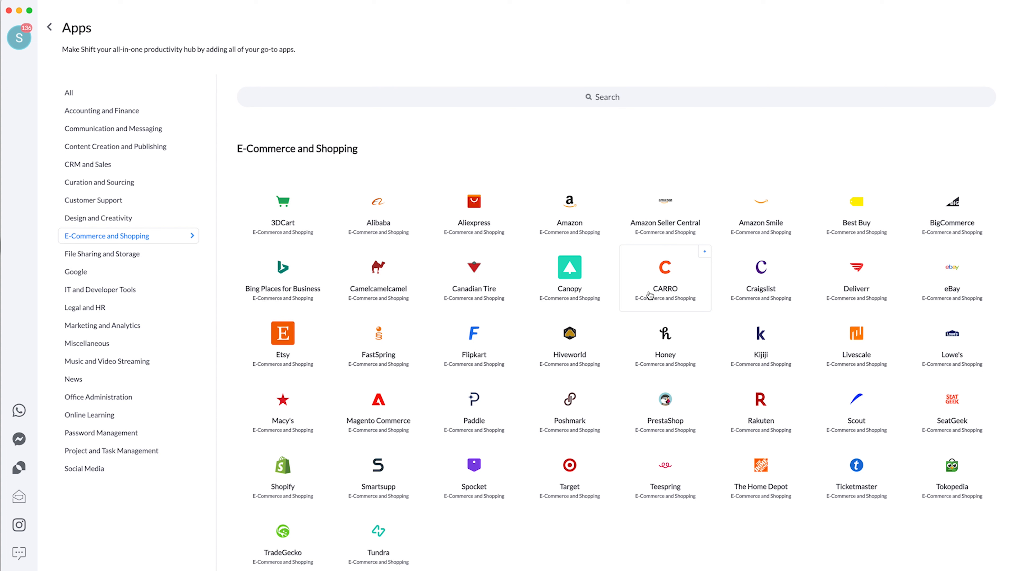
scroll(down, 3)
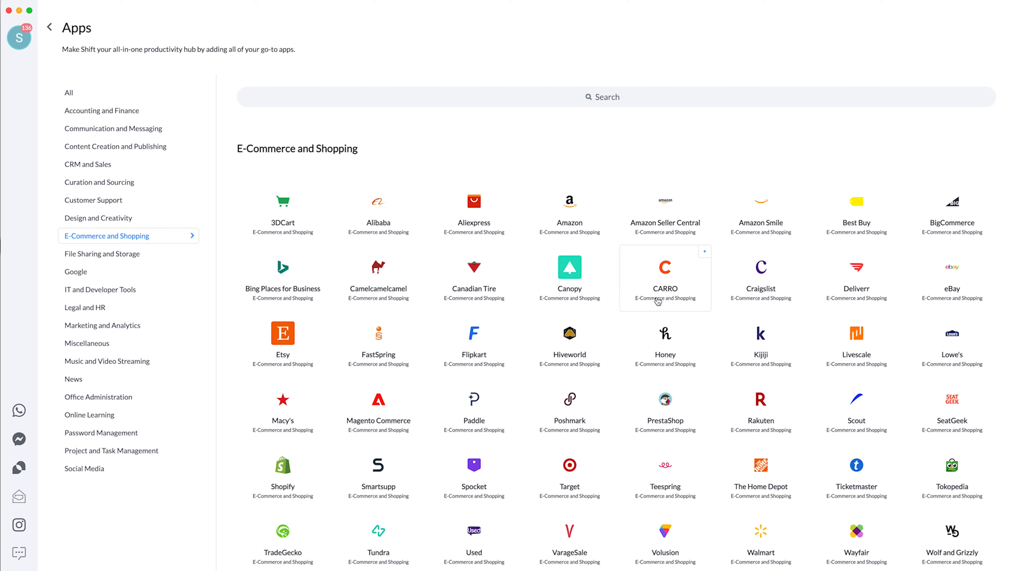
scroll(down, 3)
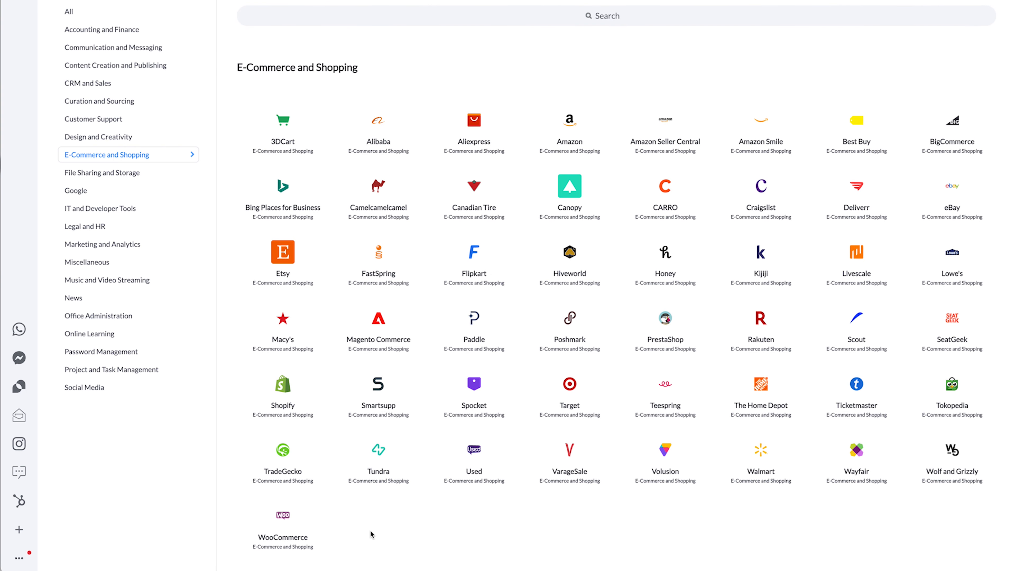
mouse_move(351, 527)
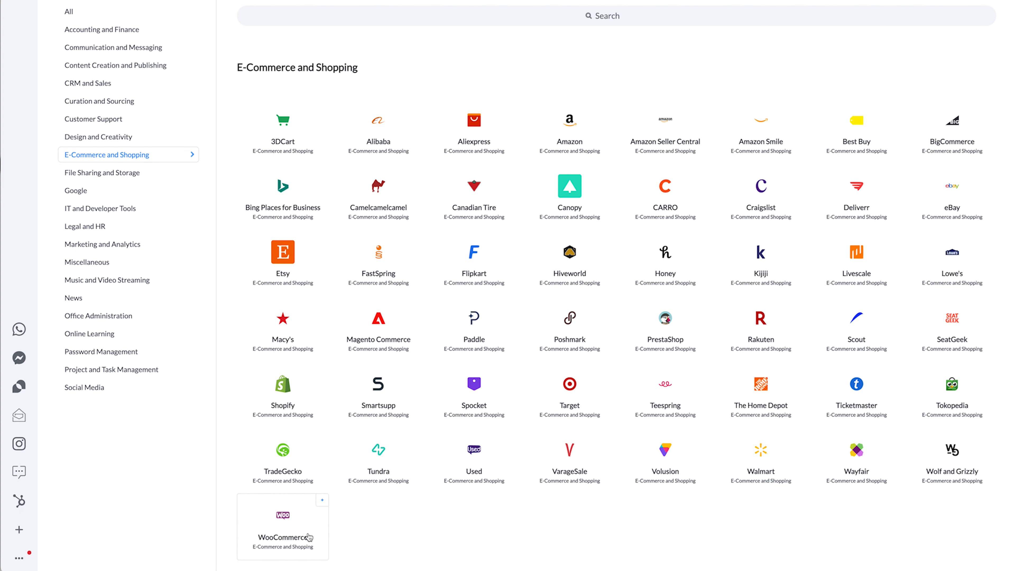
mouse_move(314, 538)
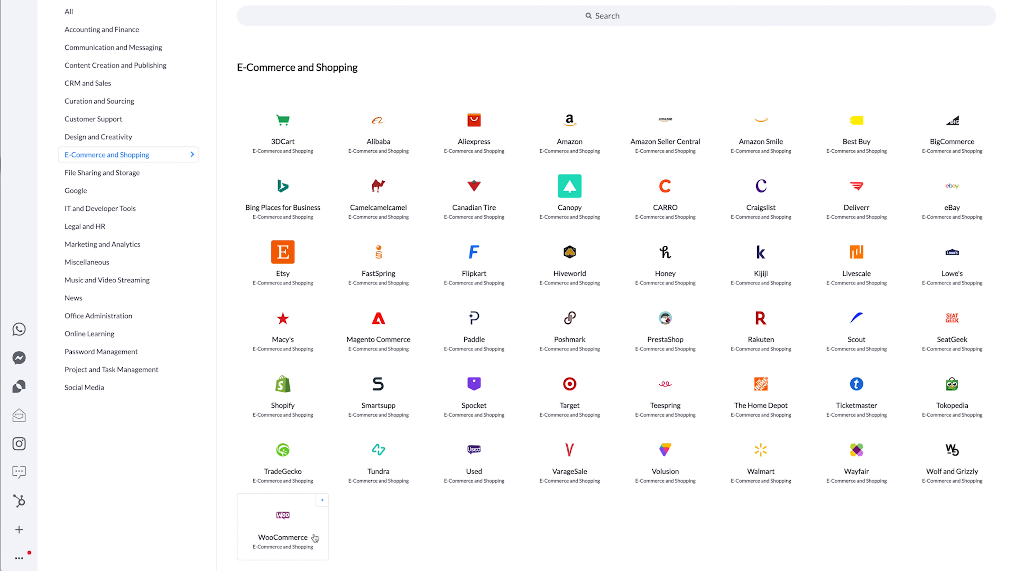
Search the apps for 'shopify' then 'canva', and reopen the HubSpot login page
text(shopify)
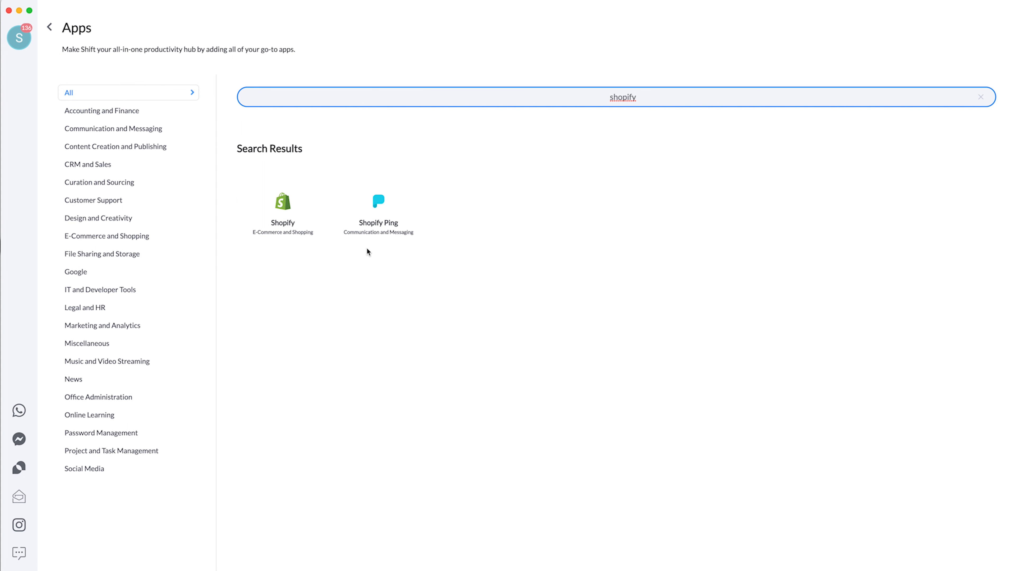
mouse_move(101, 254)
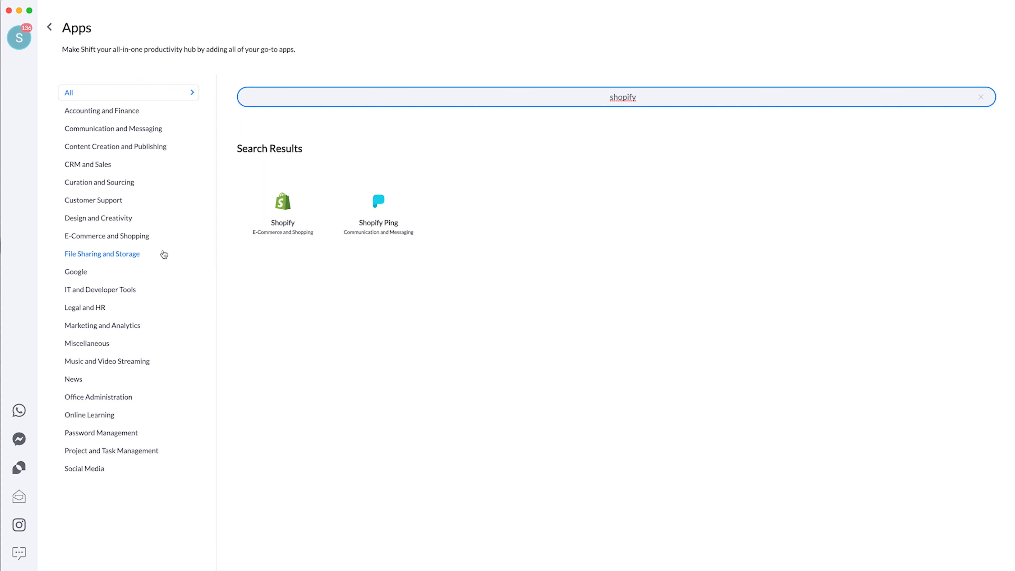
mouse_move(153, 254)
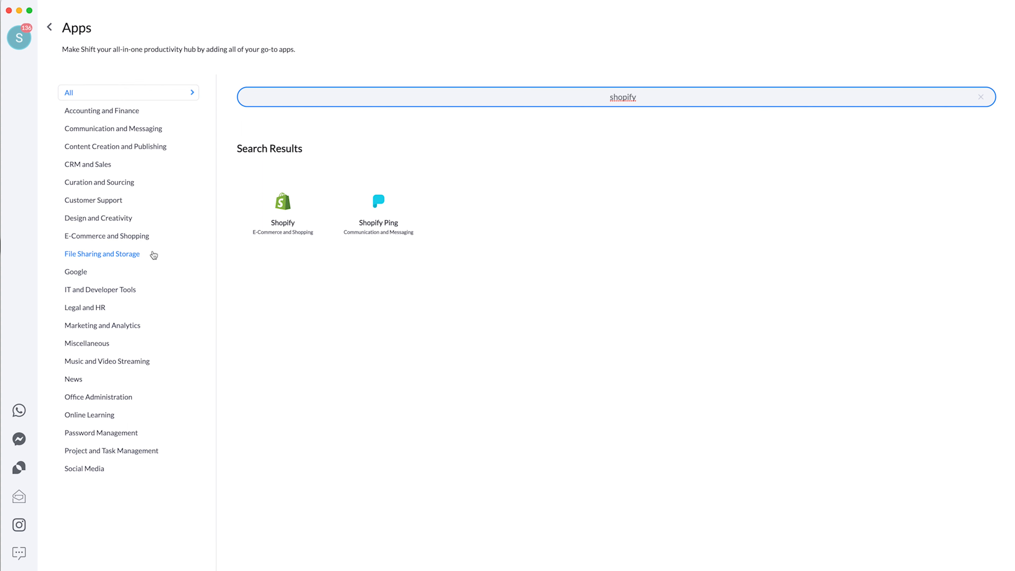
text(canva)
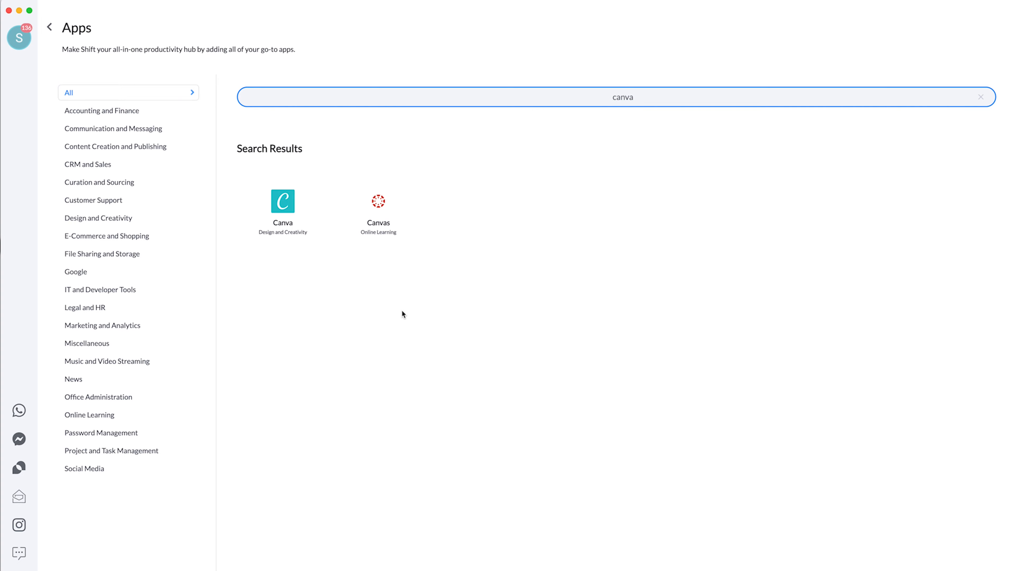
click(283, 202)
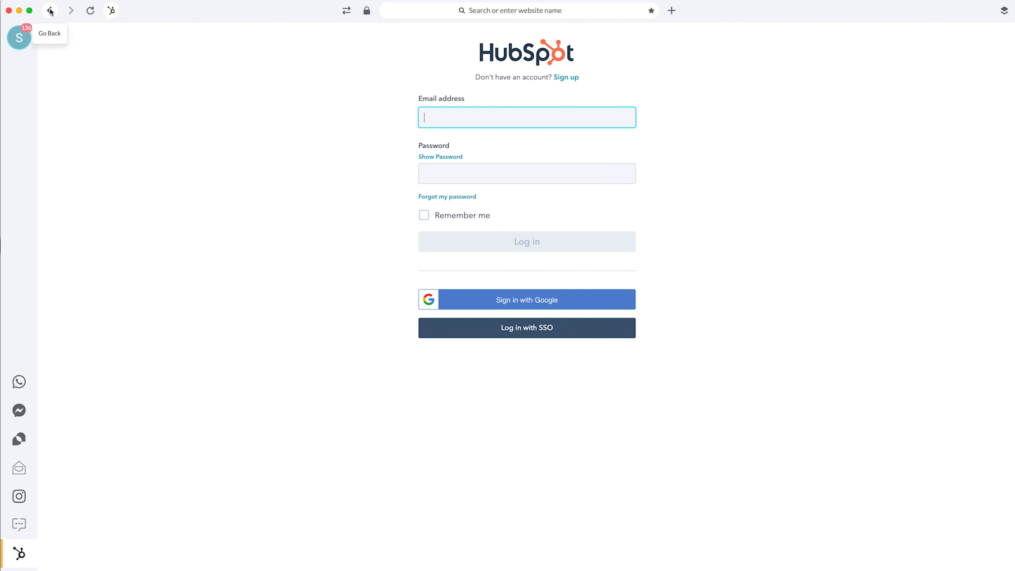
mouse_move(90, 375)
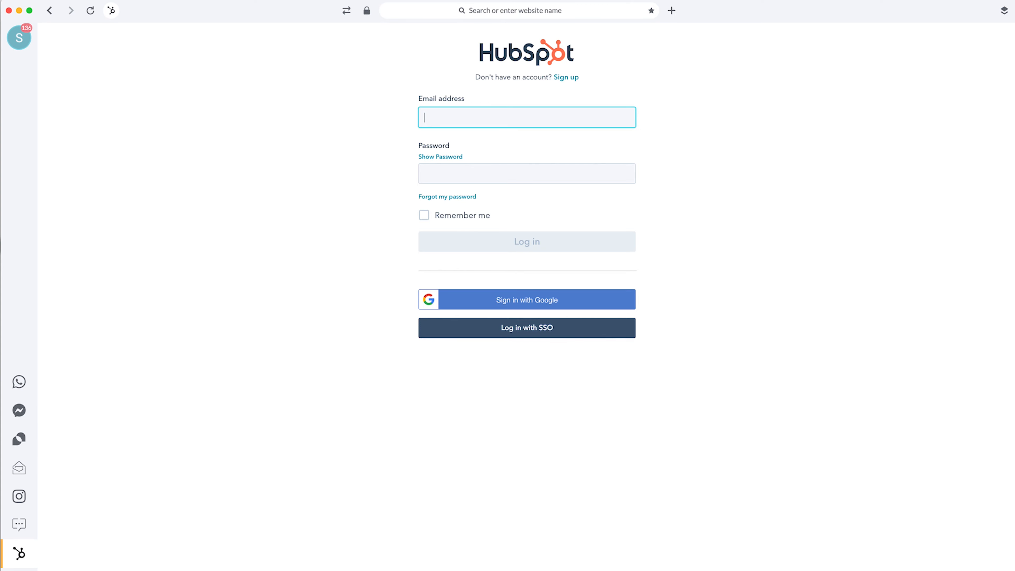
mouse_move(401, 354)
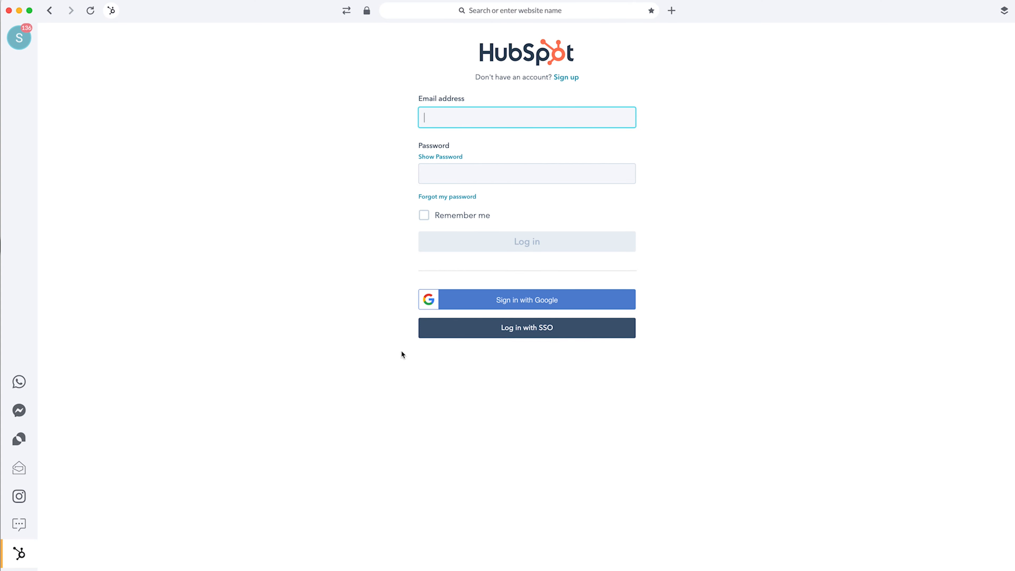
click(671, 10)
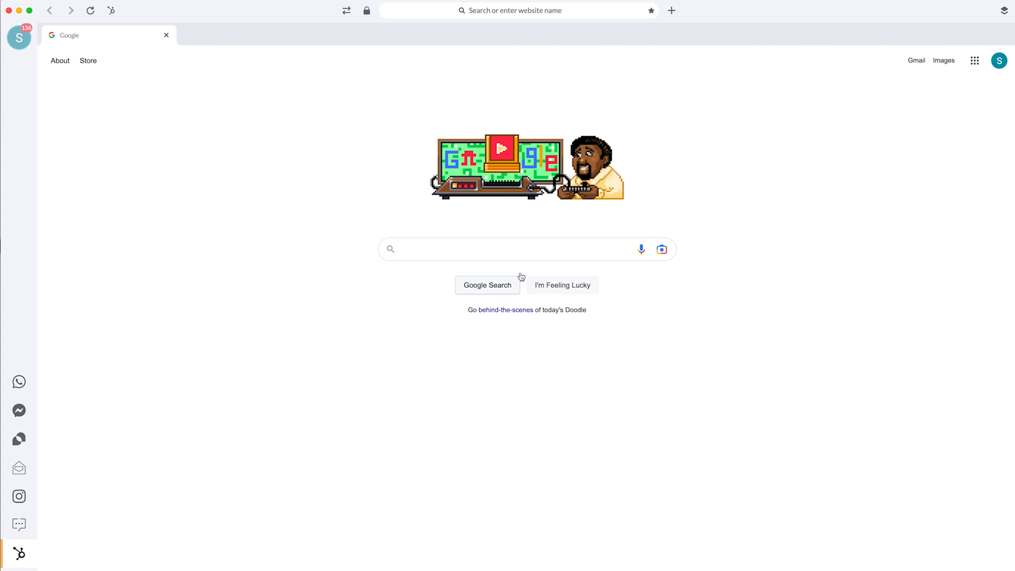
click(518, 11)
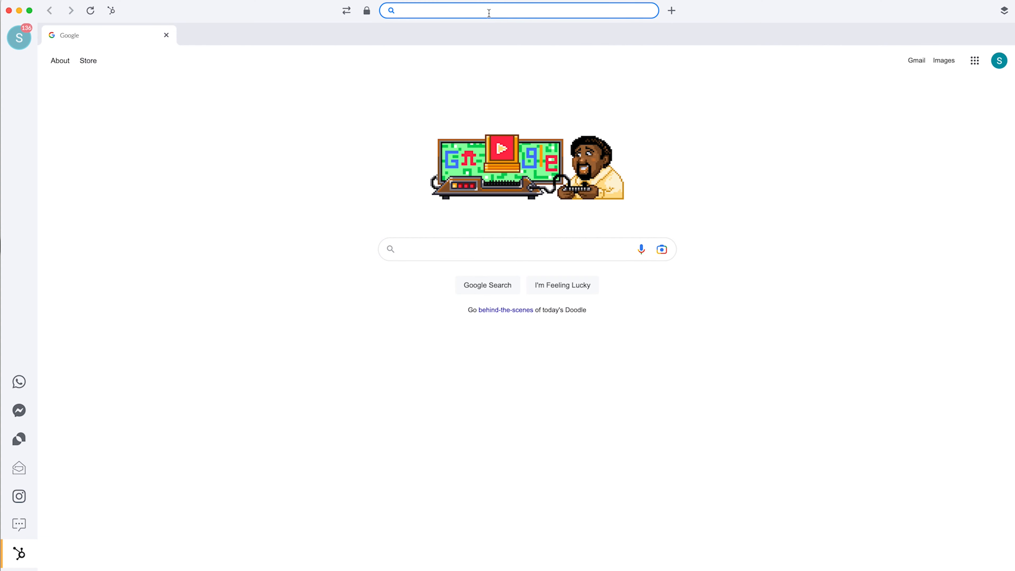
text(shopnouveauriche.com)
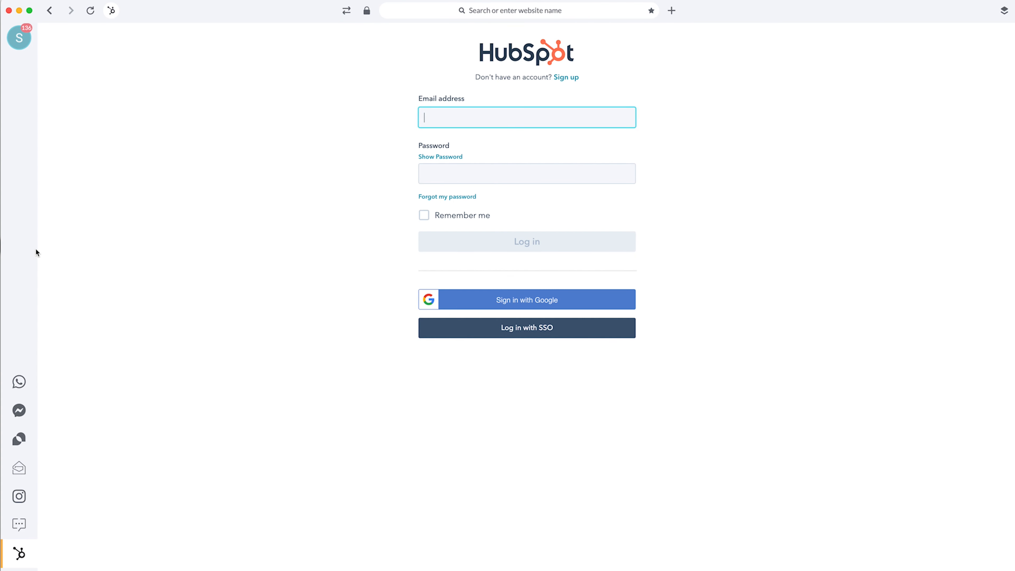
mouse_move(594, 18)
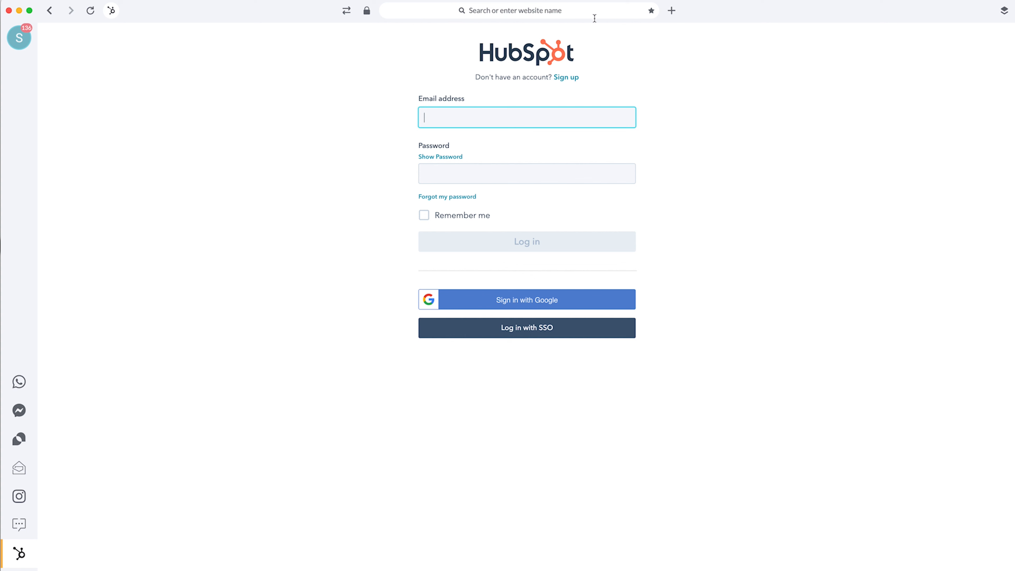
Bookmark the HubSpot login page as 'HubSpot Login', keeping the default details
click(651, 11)
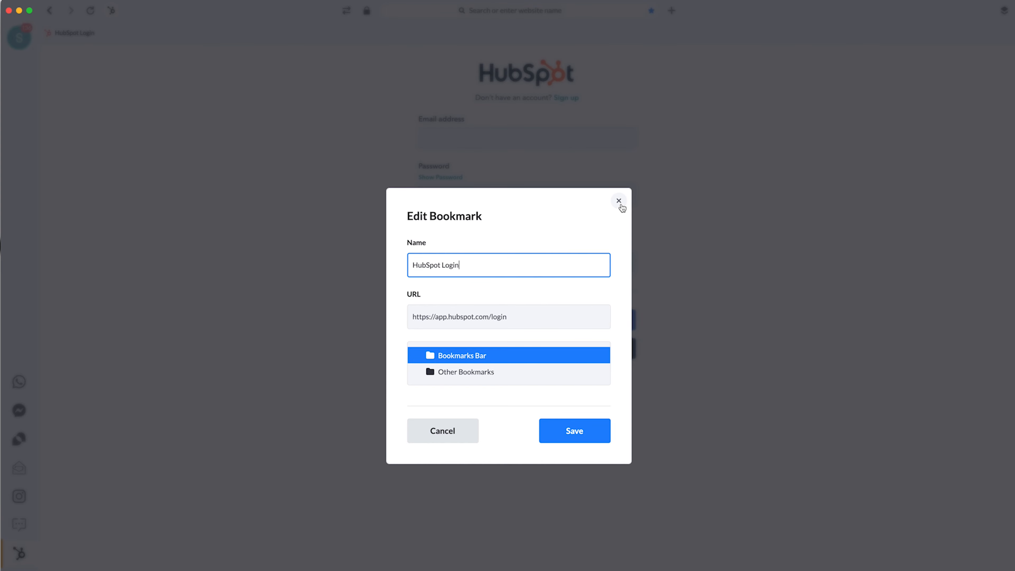
mouse_move(55, 482)
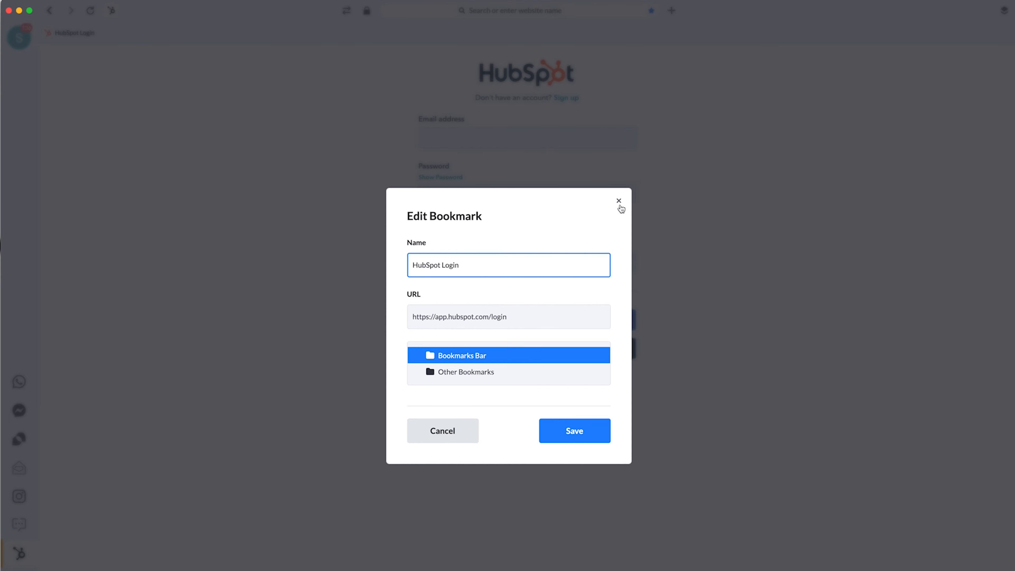
click(618, 201)
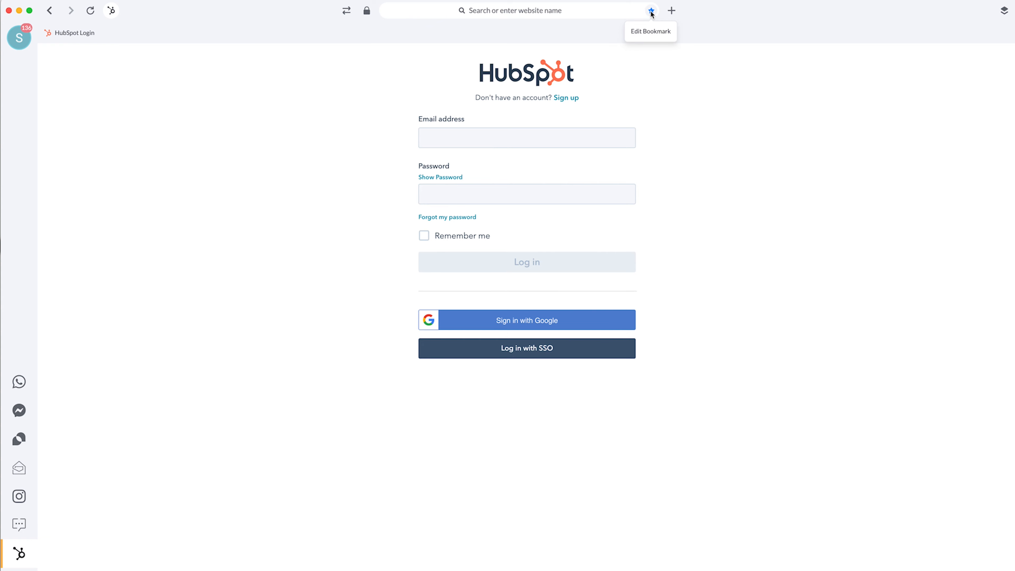
mouse_move(386, 57)
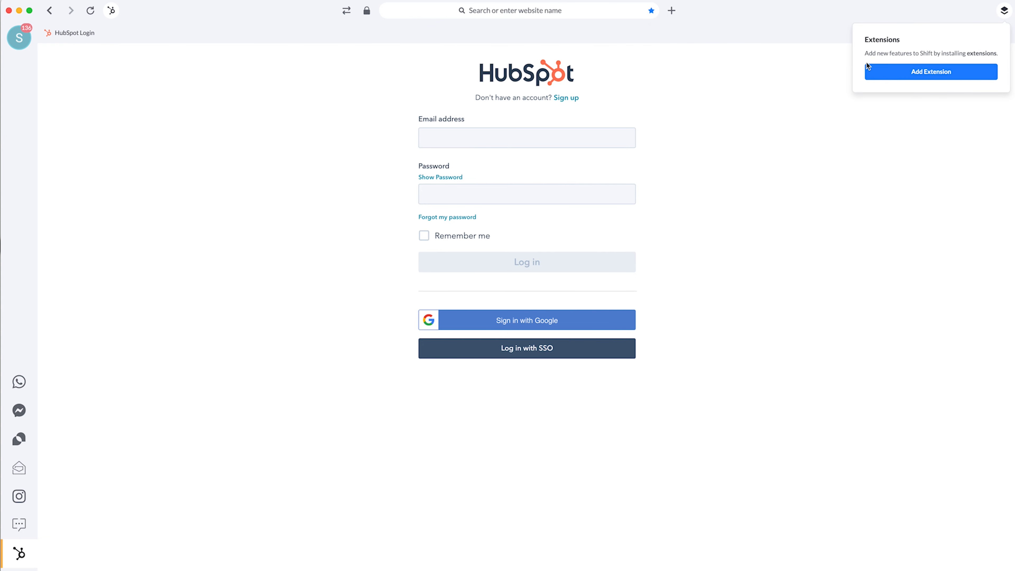
Browse the Chrome Web Store's recommended extensions and view the Grammarly listing
click(930, 71)
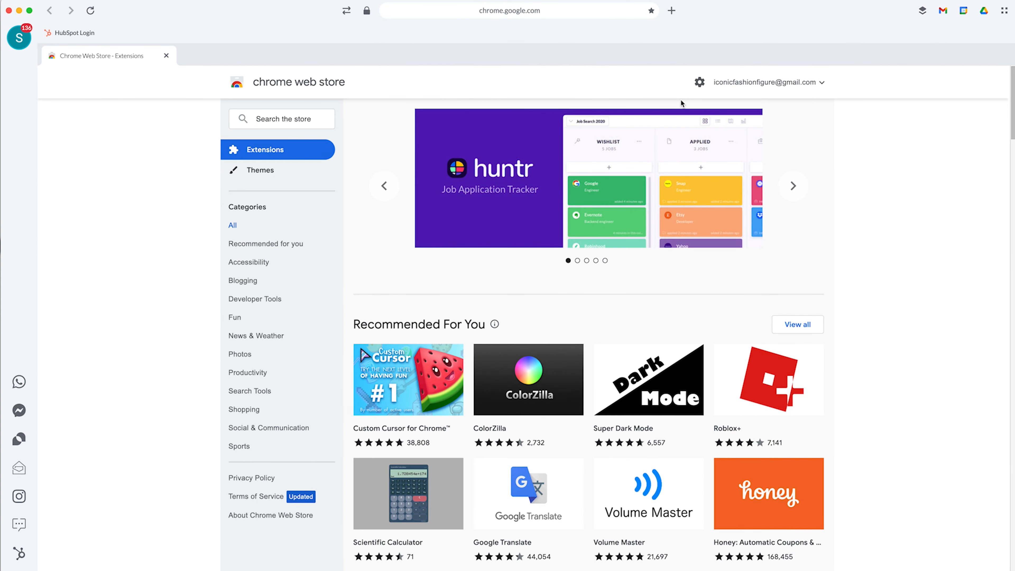
mouse_move(956, 253)
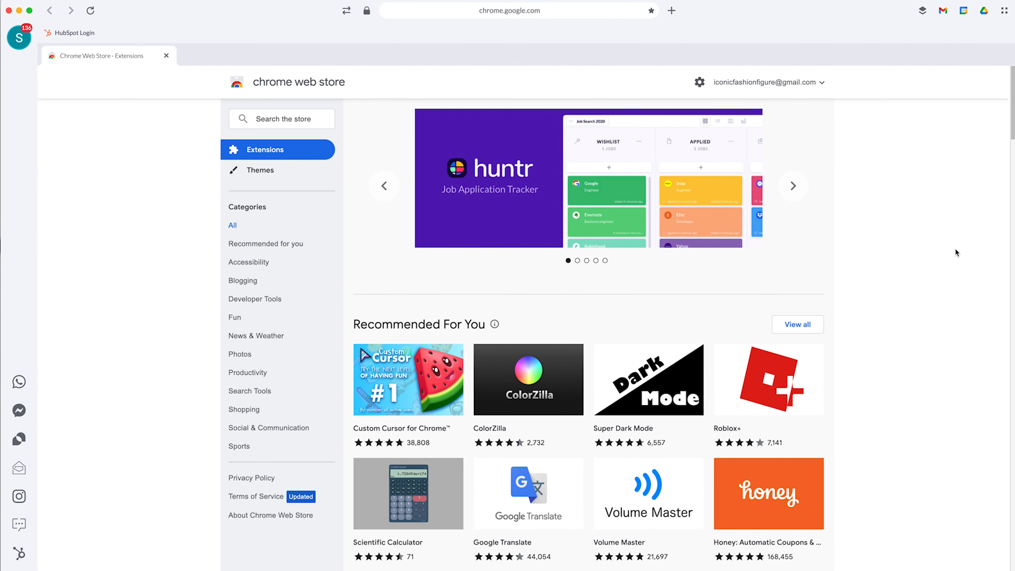
scroll(down, 3)
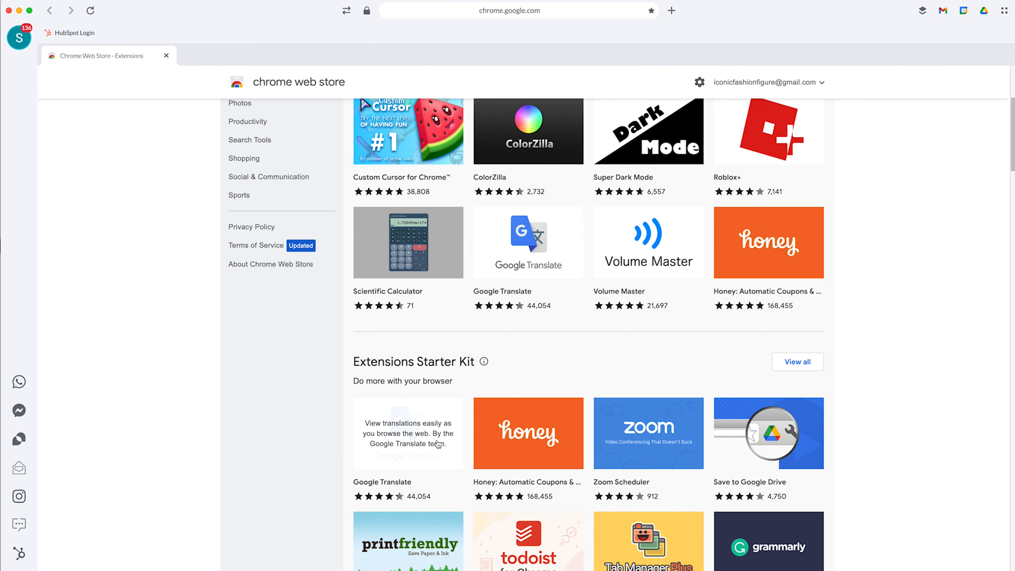
scroll(down, 3)
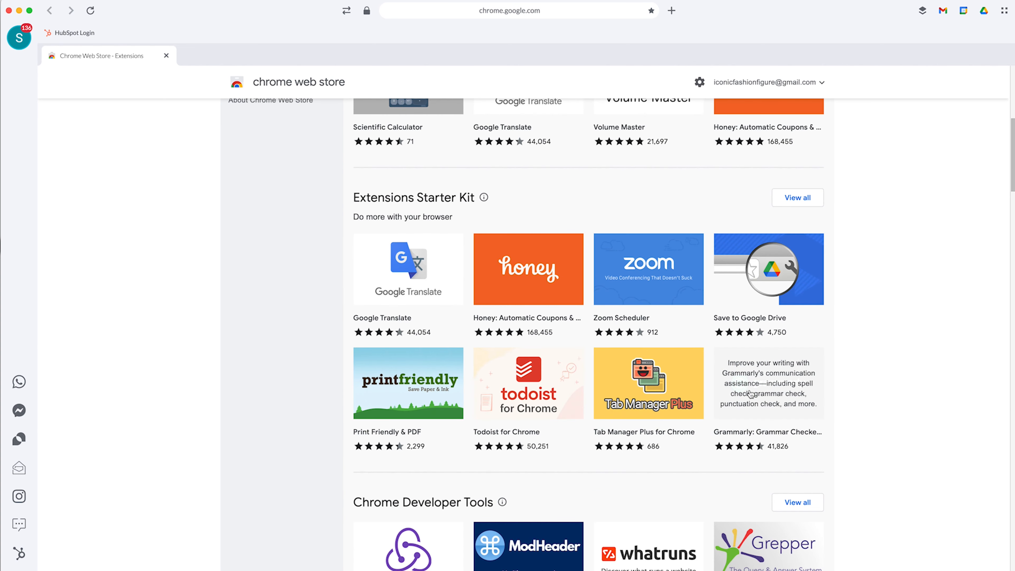
scroll(down, 3)
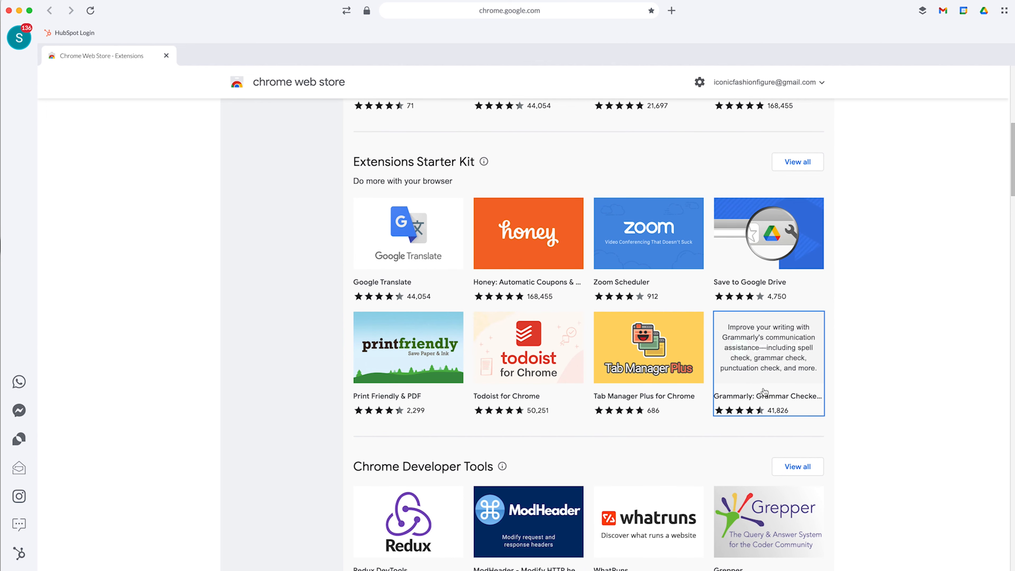
click(767, 362)
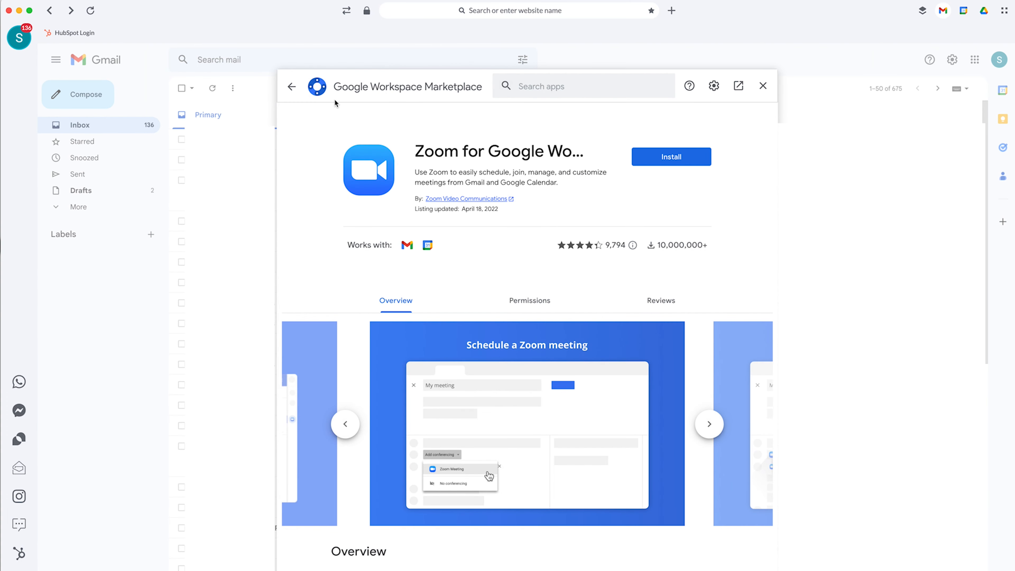
Return to the Gmail add-ons list, scroll it, and close the Workspace Marketplace
click(291, 86)
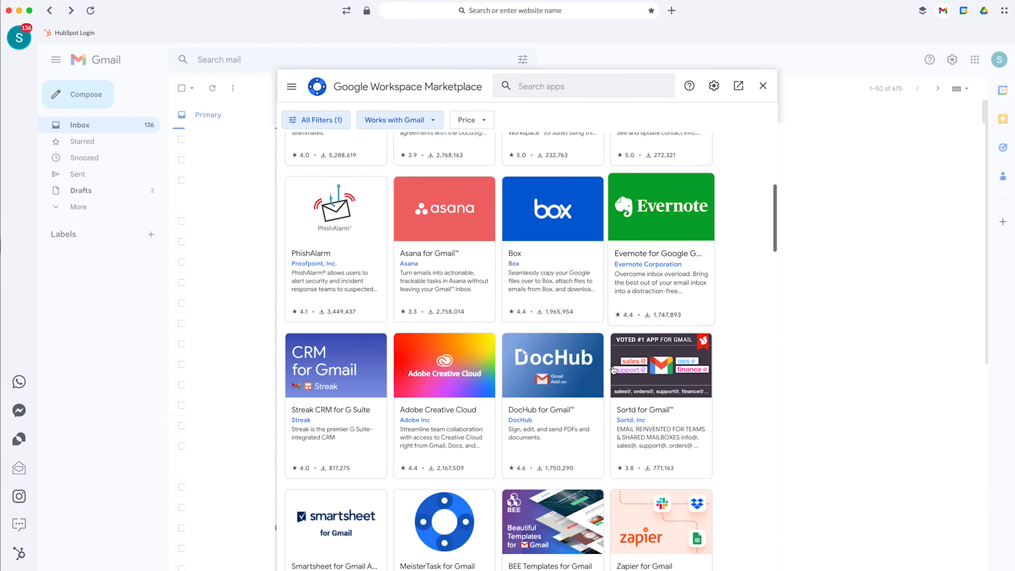
scroll(down, 3)
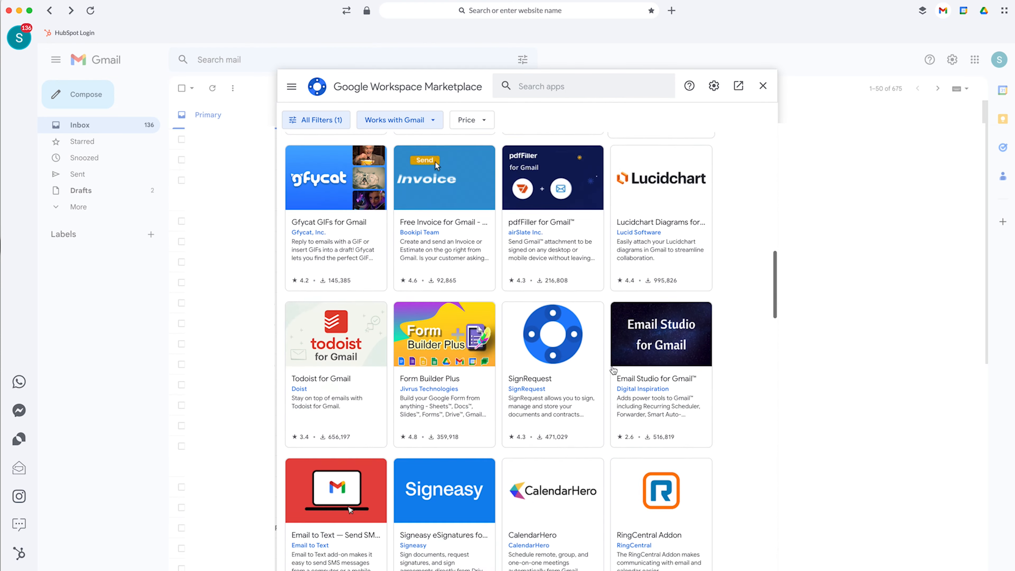
click(762, 85)
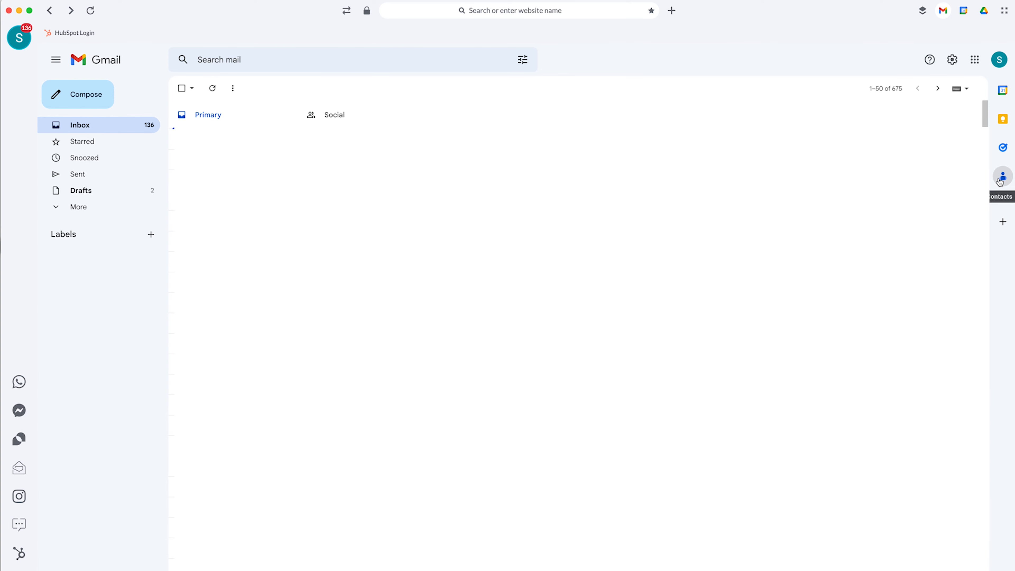
mouse_move(1003, 119)
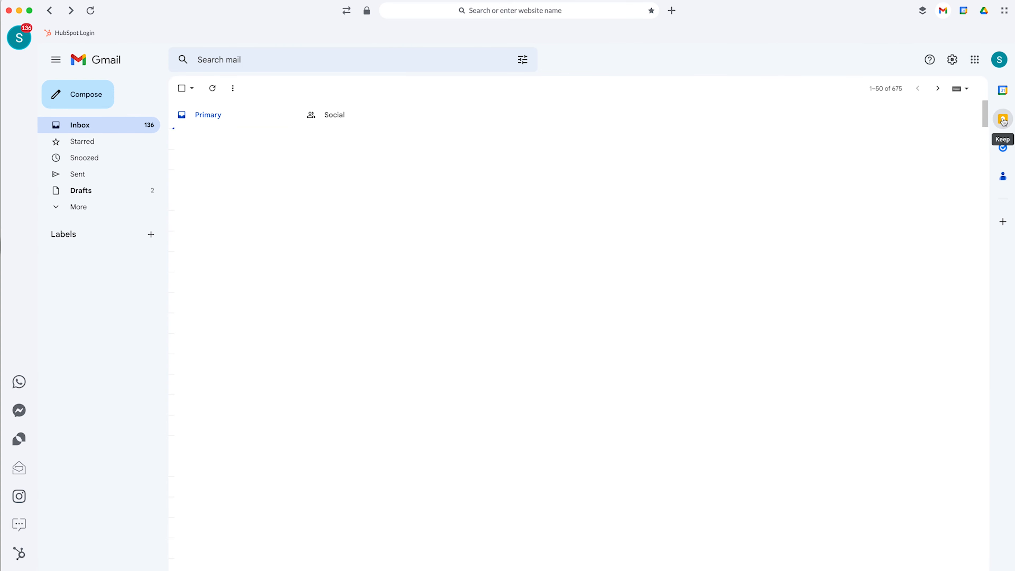
click(1002, 119)
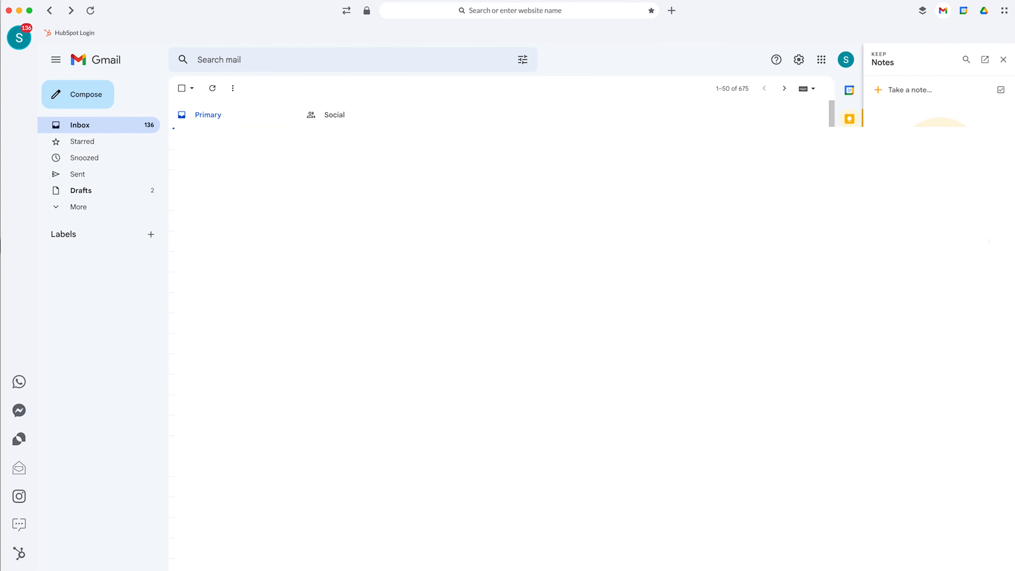
click(849, 89)
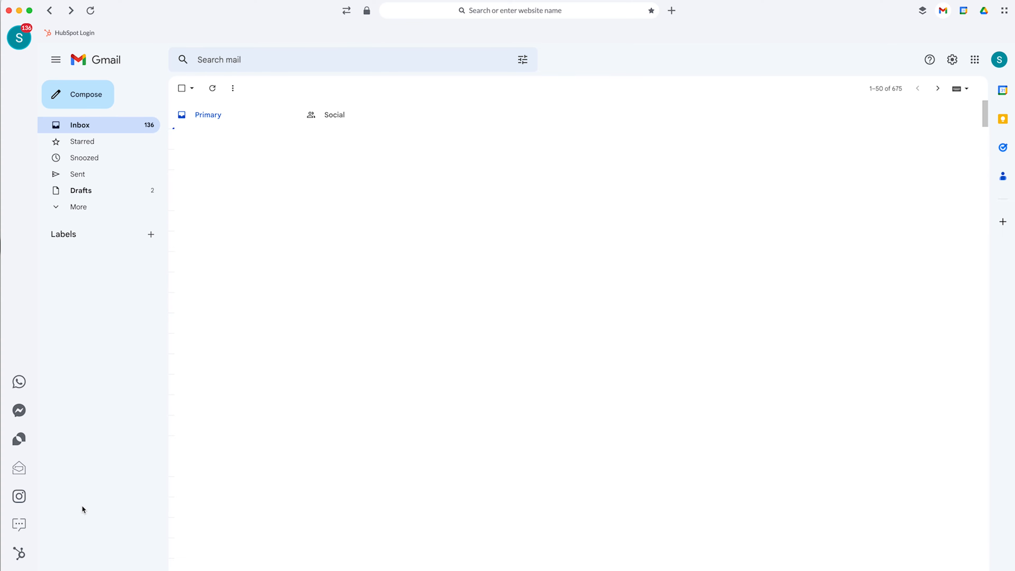
mouse_move(115, 441)
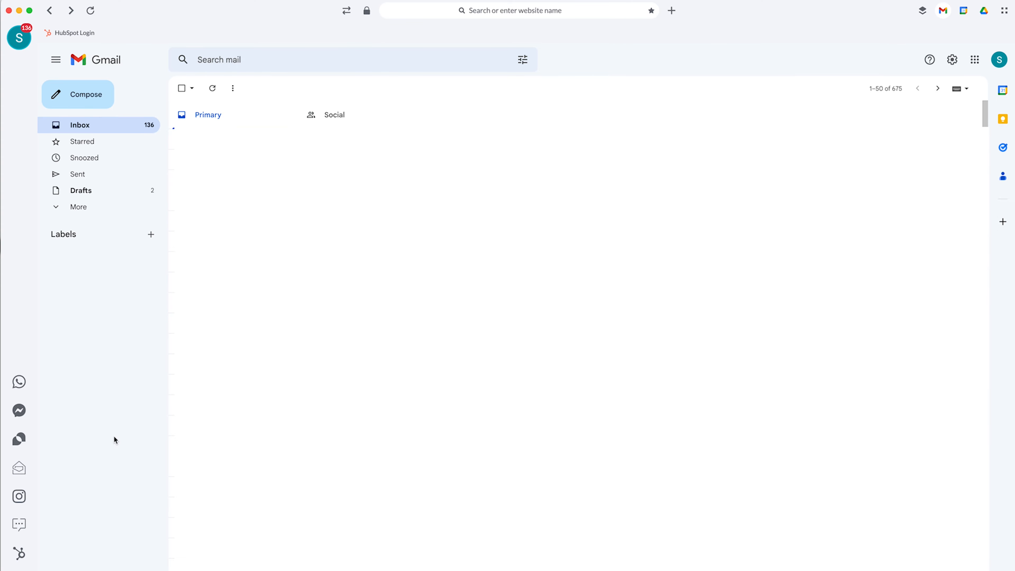